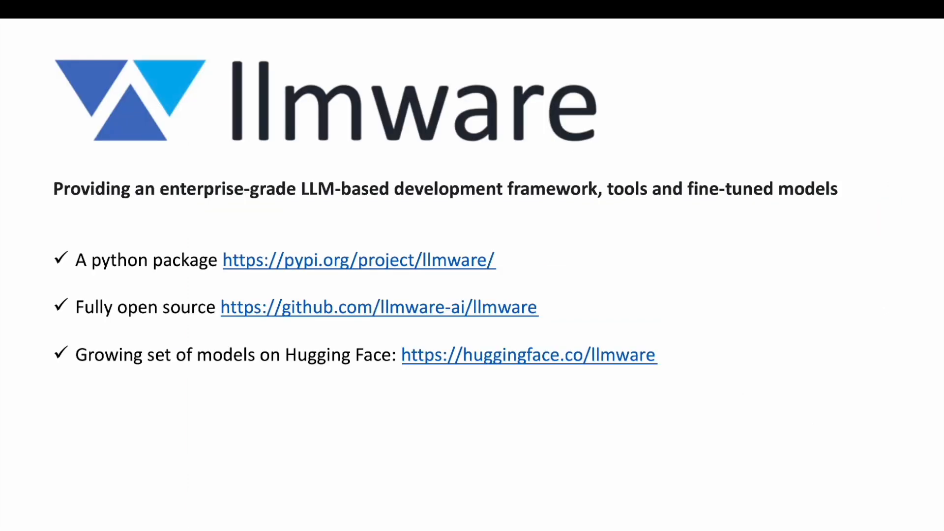
Review the README install commands and the MongoDB and Milvus docker-compose.yaml section
click(528, 354)
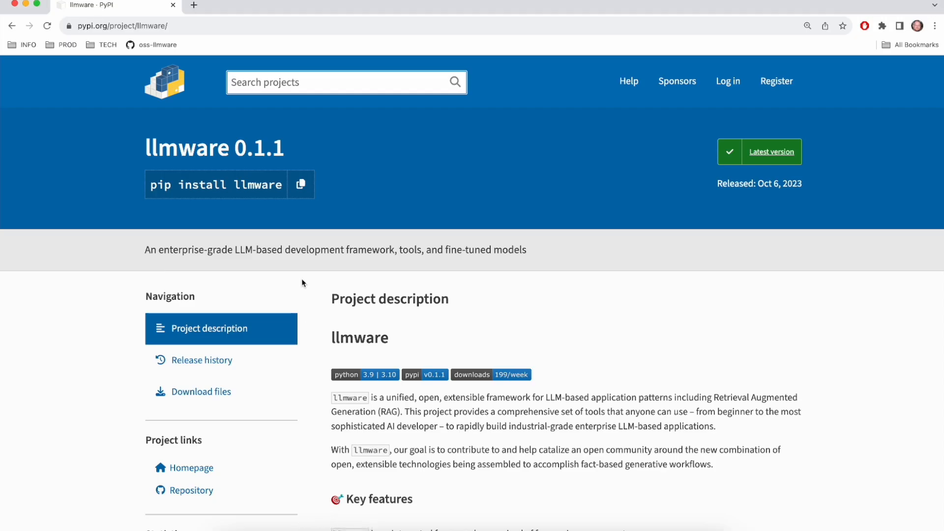
scroll(down, 3)
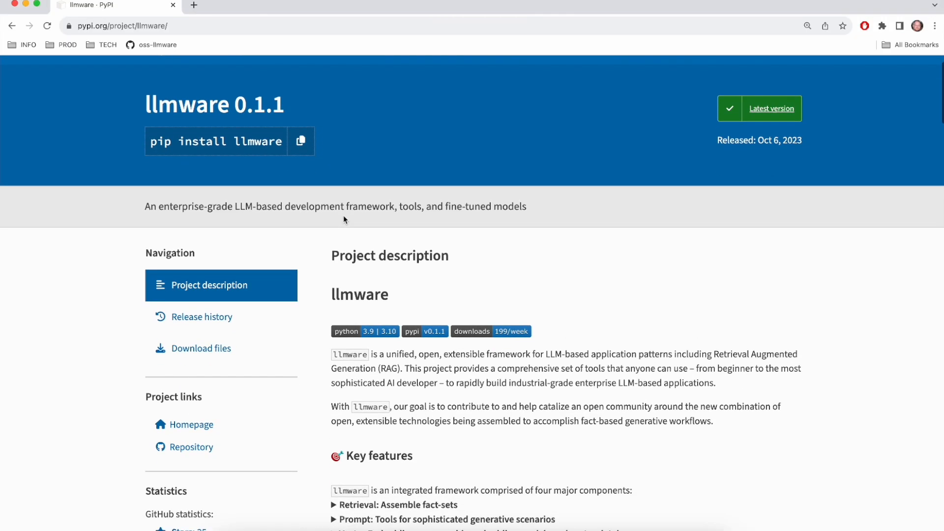
scroll(down, 3)
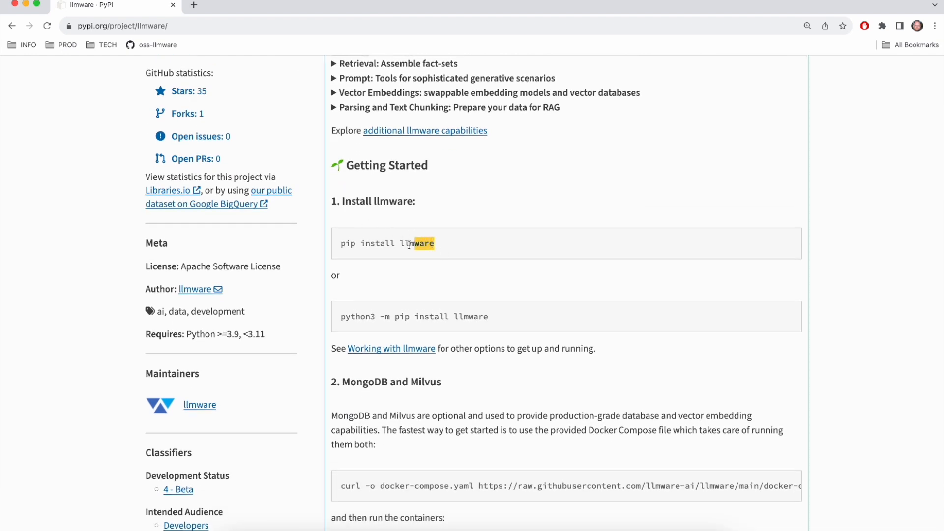
triple_click(388, 243)
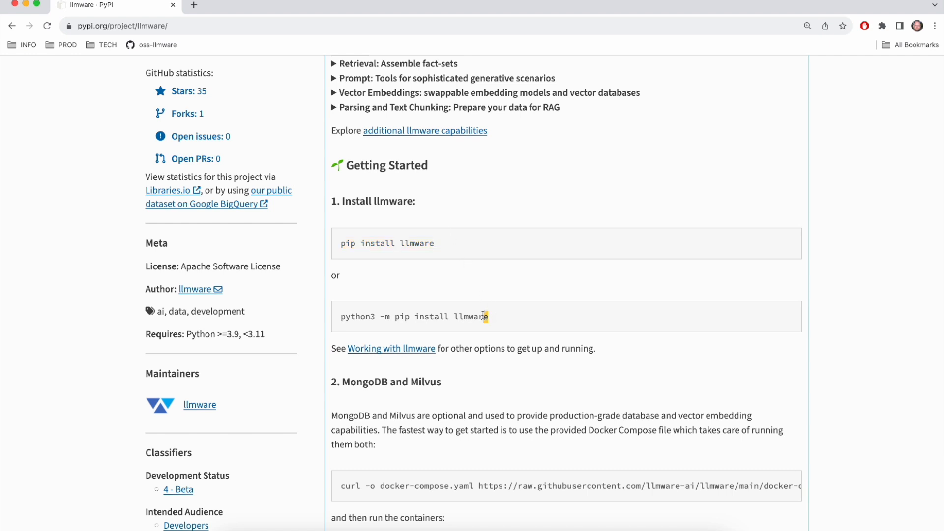
triple_click(414, 317)
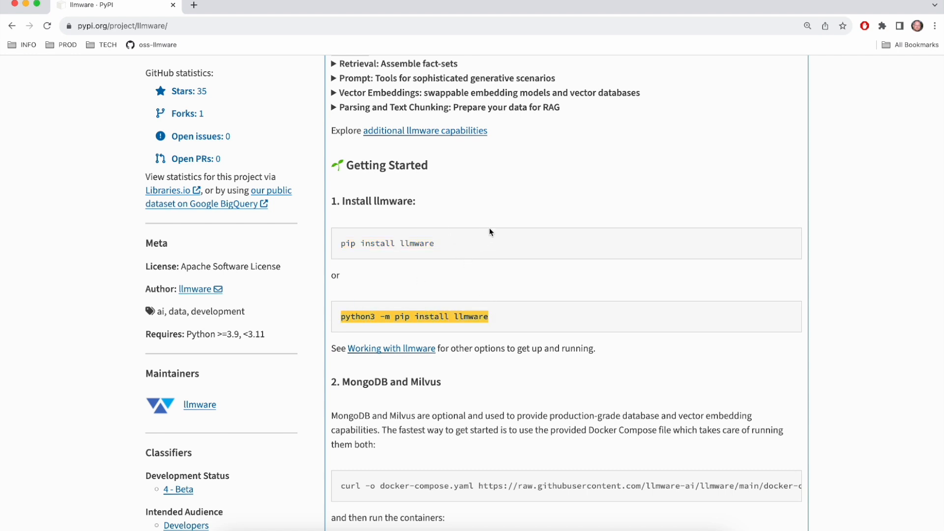
mouse_move(505, 192)
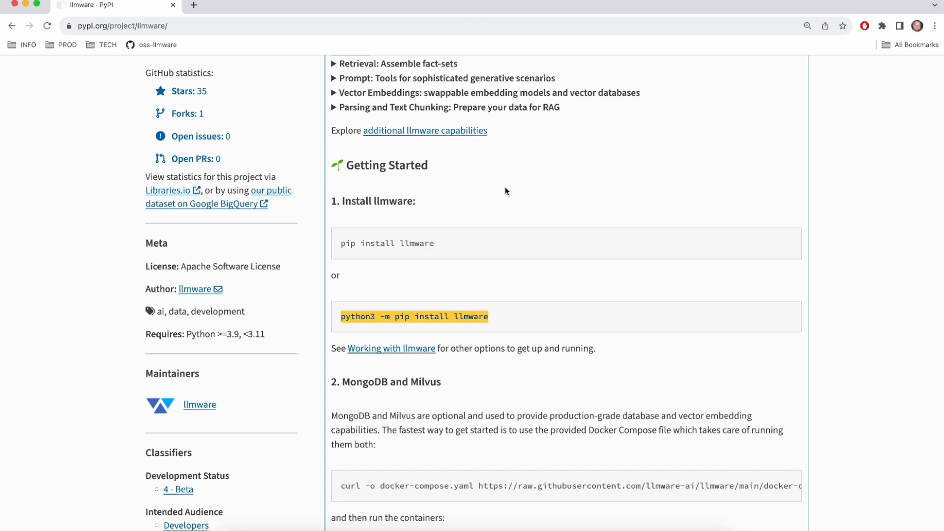
scroll(down, 3)
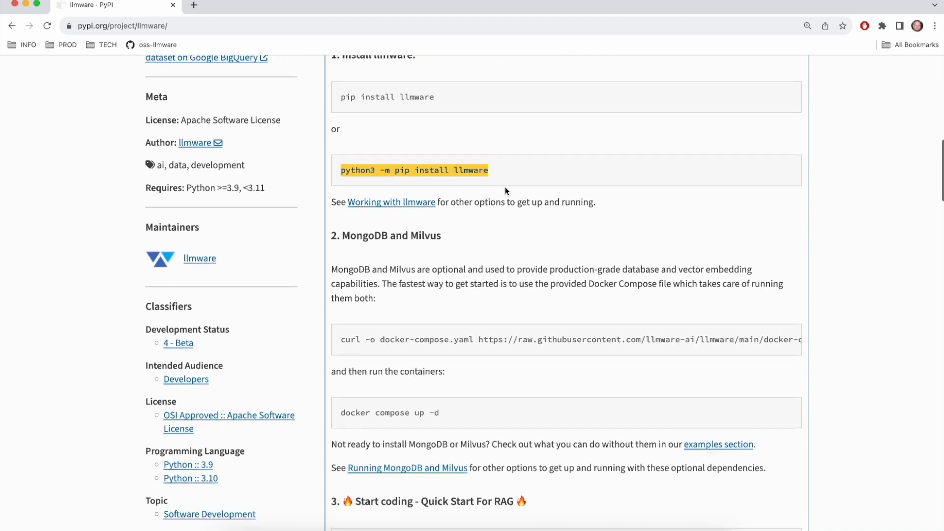
scroll(down, 3)
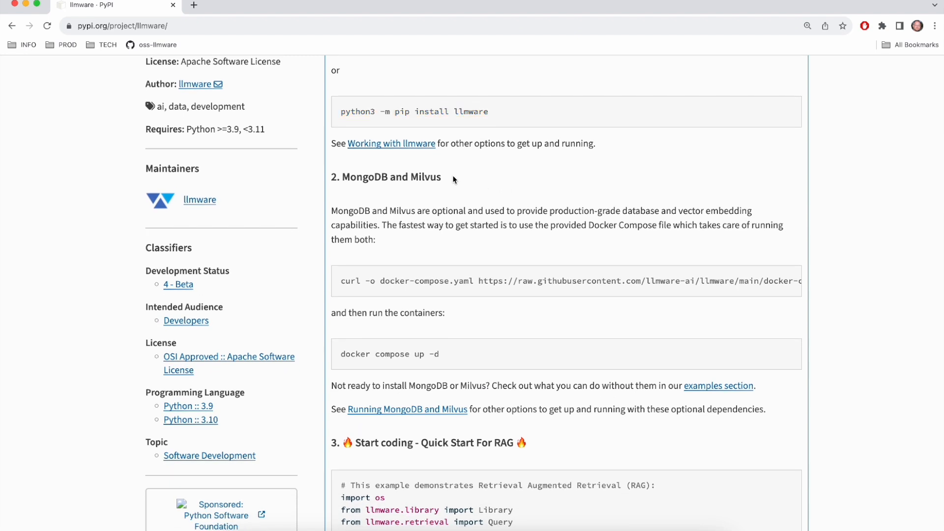
double_click(391, 177)
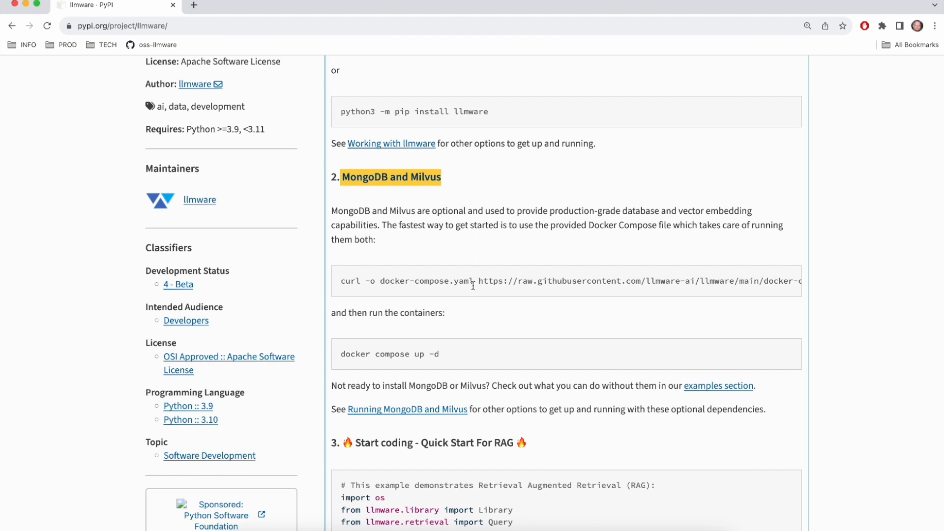
double_click(430, 281)
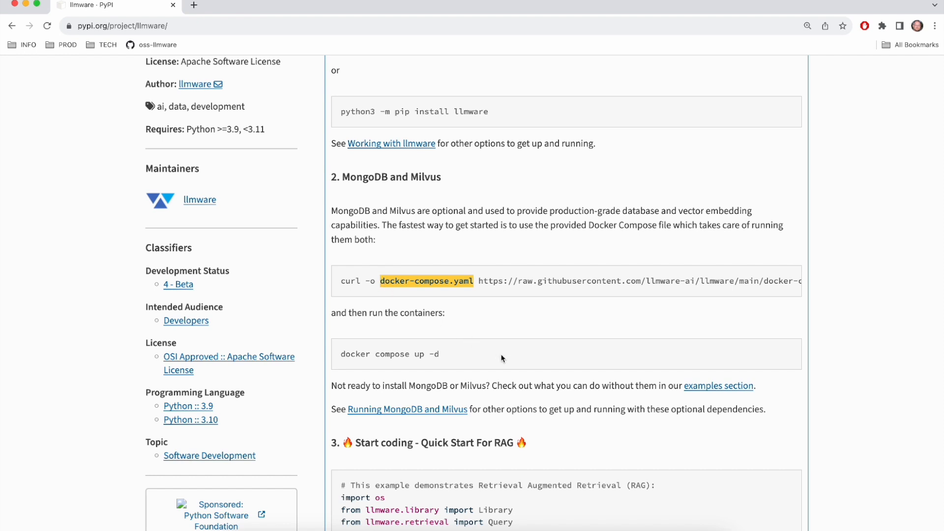
mouse_move(479, 358)
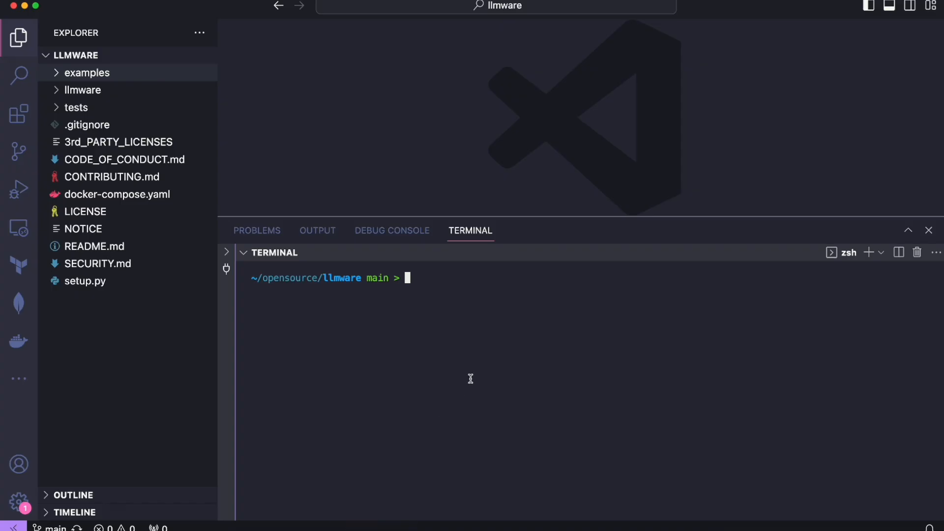
mouse_move(95, 74)
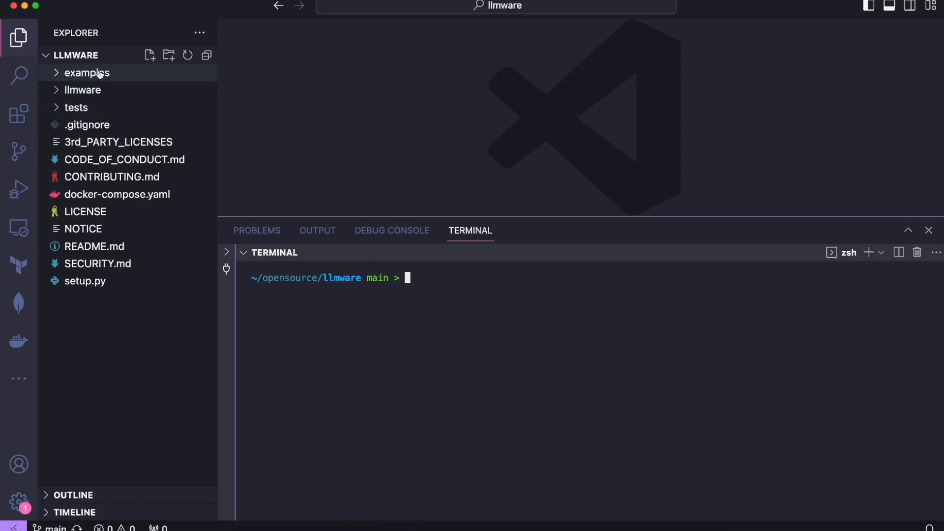
mouse_move(107, 80)
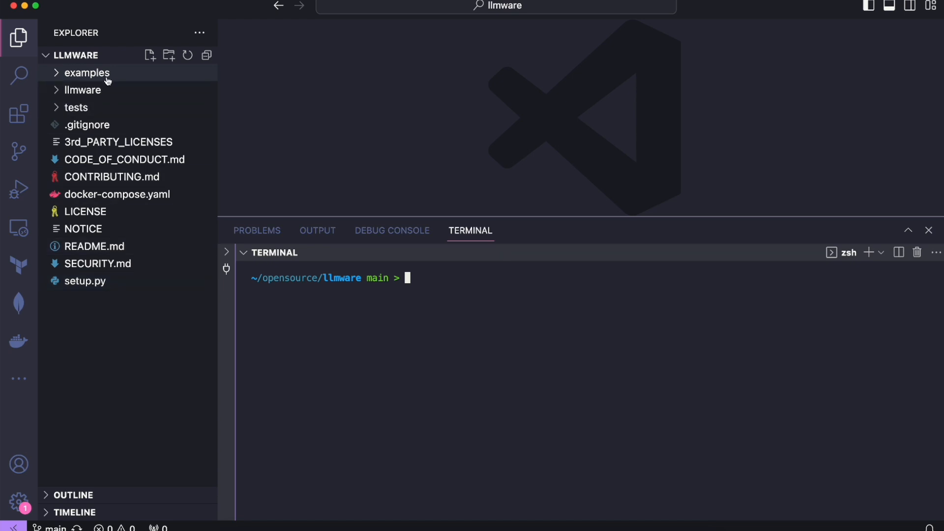
mouse_move(87, 73)
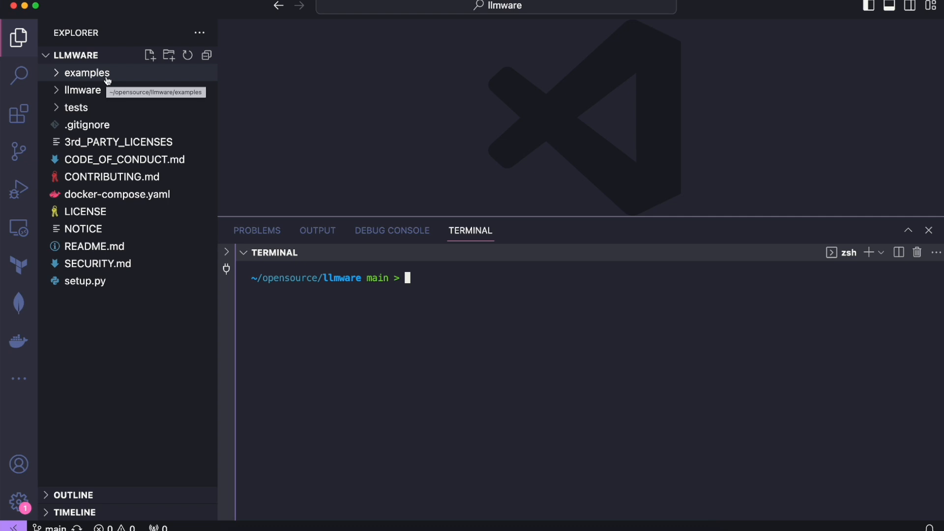
Run pip install llmware in the terminal so llmware 0.1.1 installs successfully
click(87, 72)
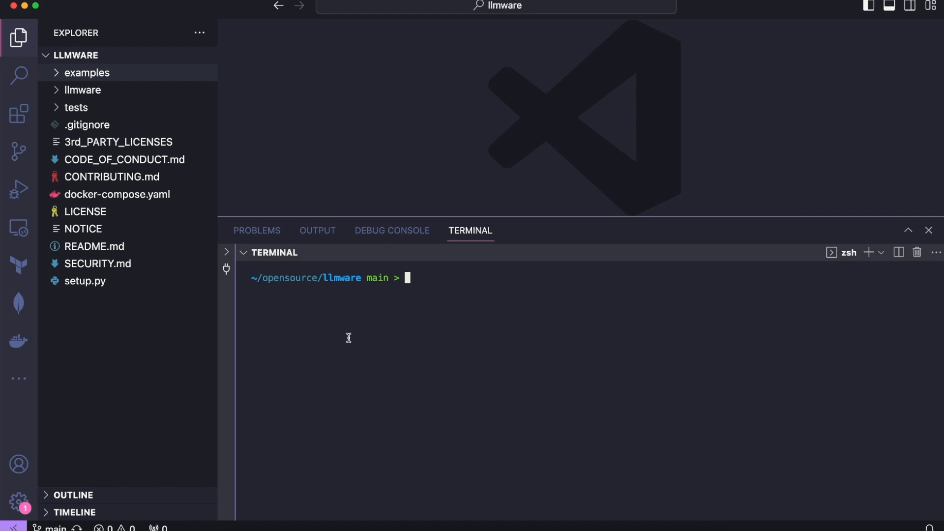
text(pip)
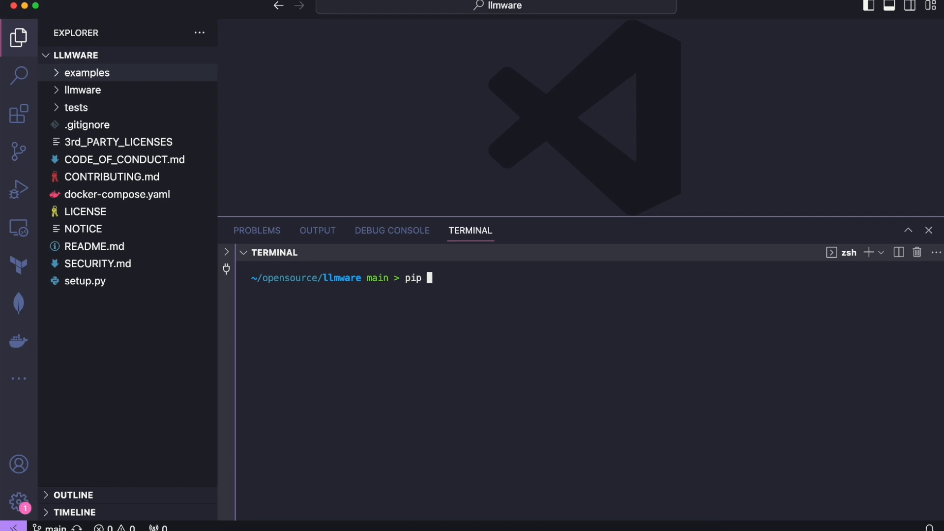
text(in)
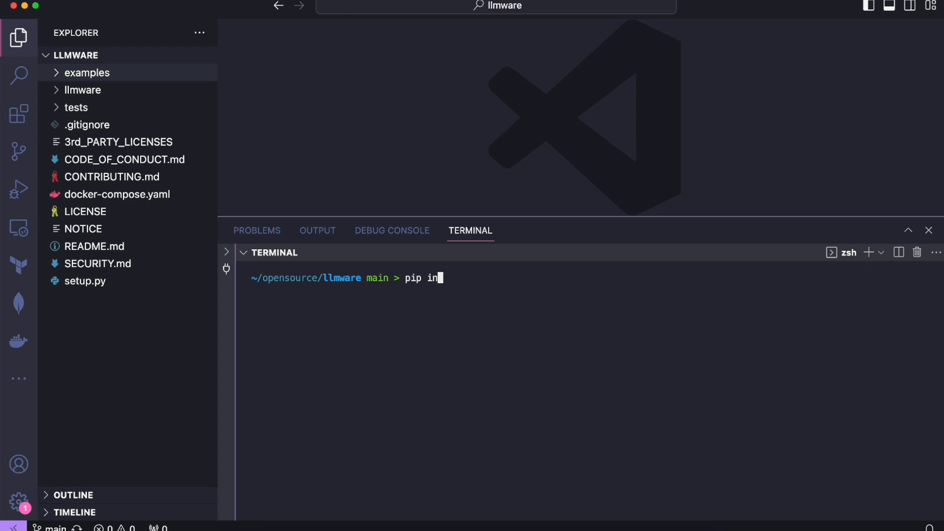
text(stall llmw)
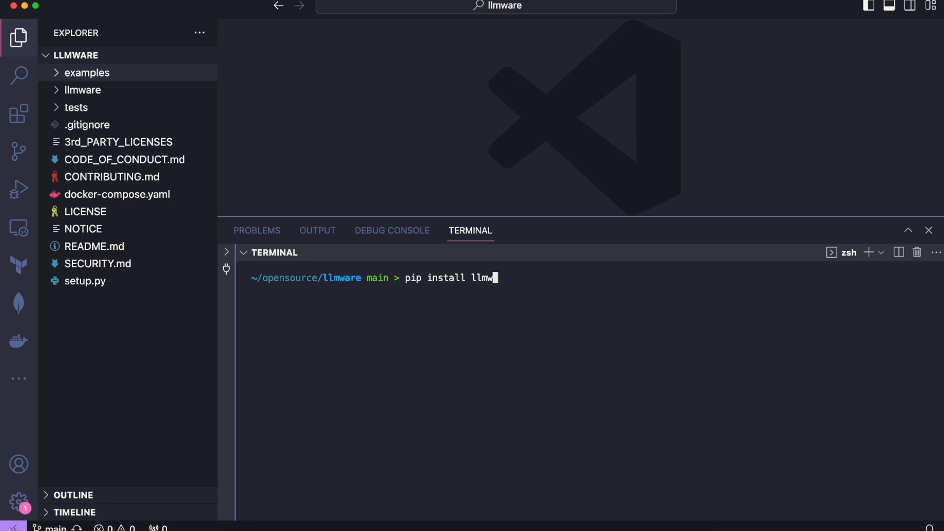
key(Return)
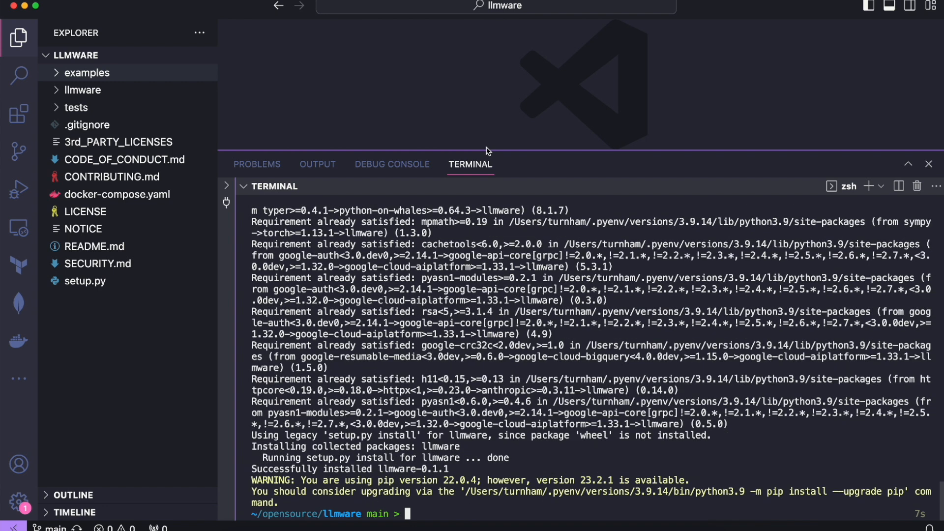
mouse_move(581, 370)
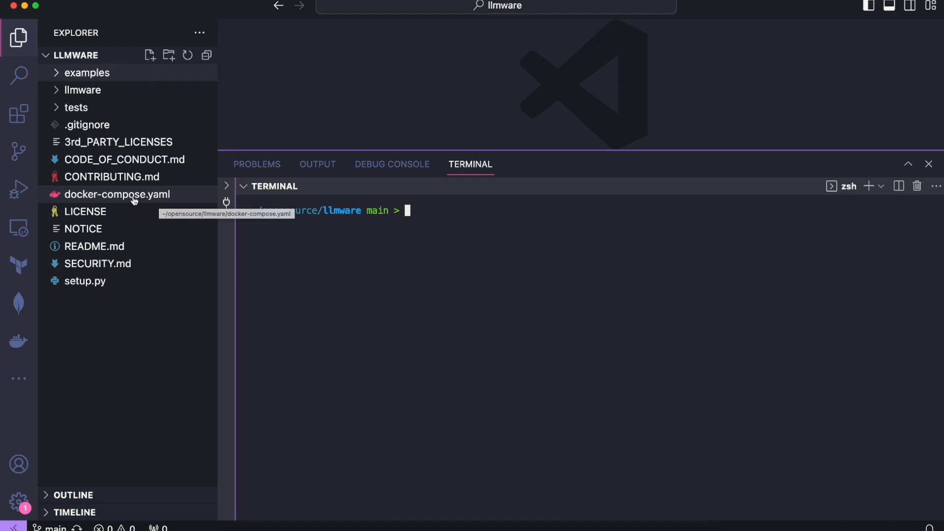
mouse_move(134, 200)
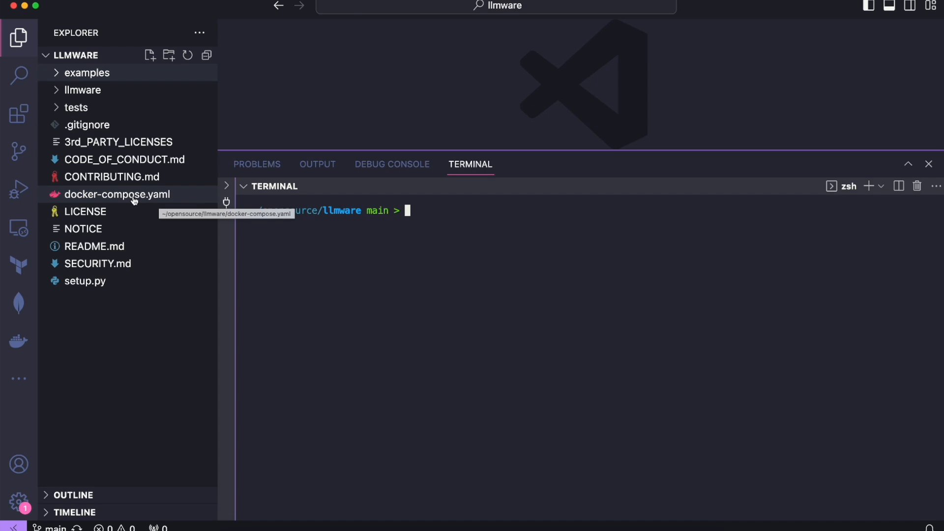
mouse_move(409, 300)
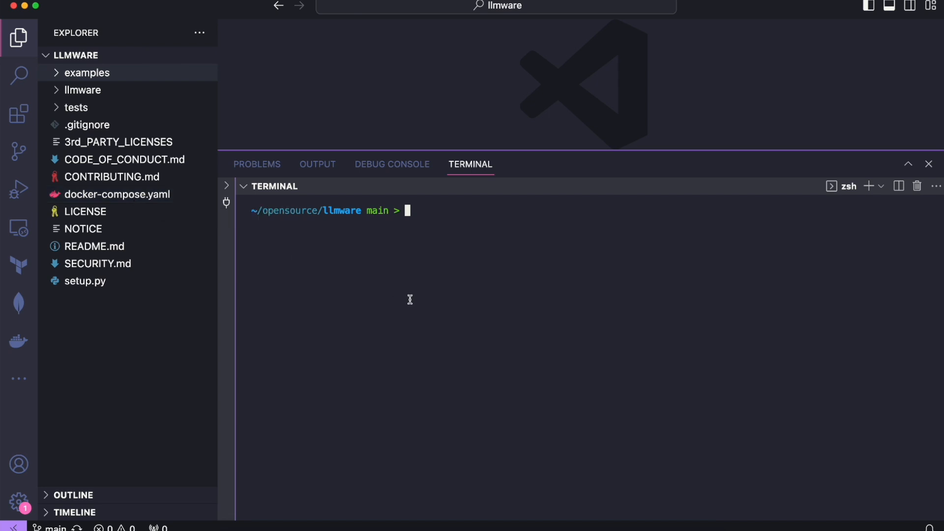
Run docker compose up -d to start the mongodb and milvus containers
text(docker comp)
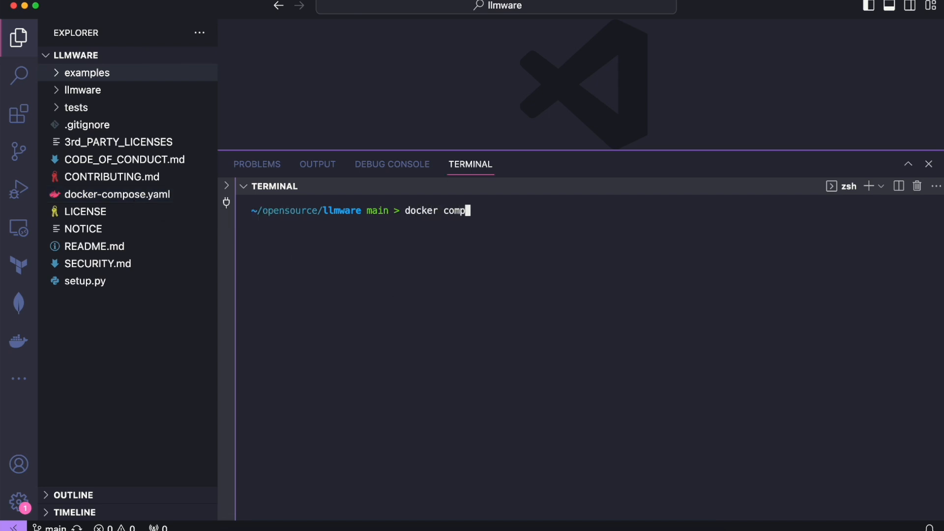
text(ose up -)
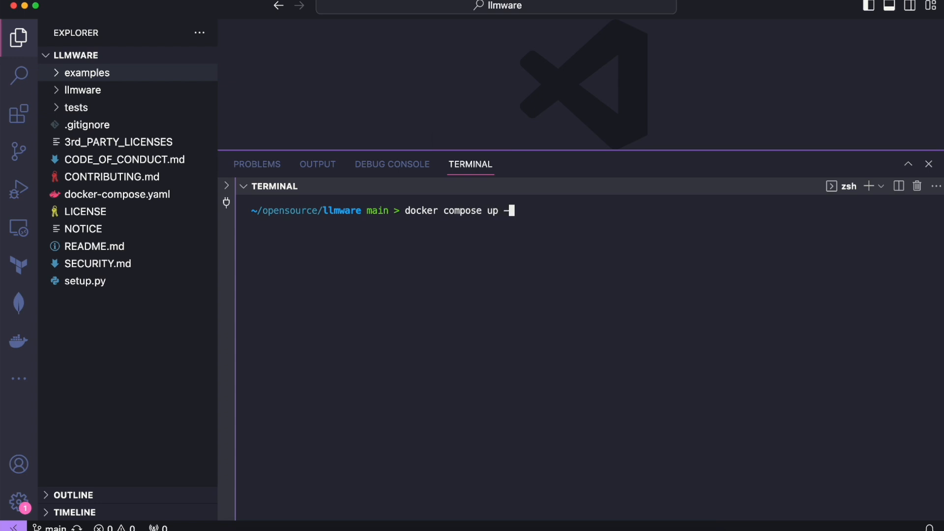
text(d)
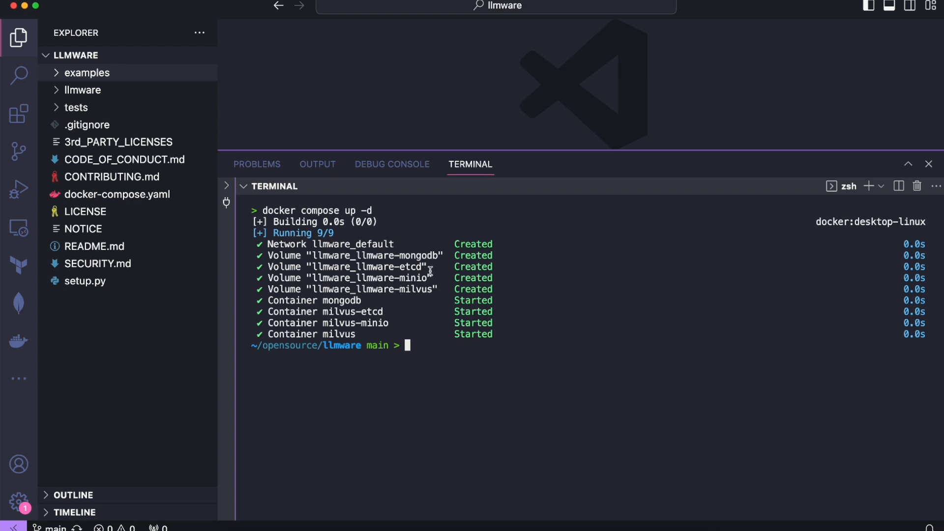
mouse_move(515, 274)
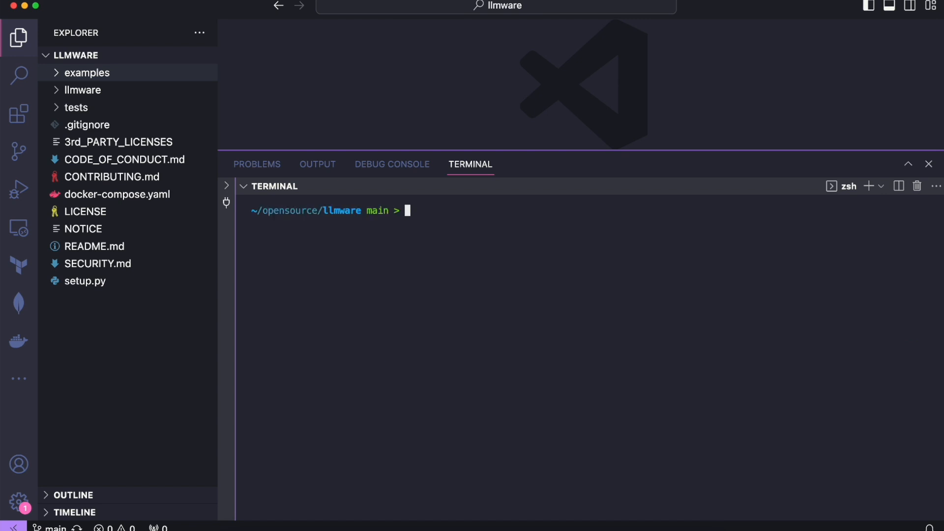
mouse_move(120, 116)
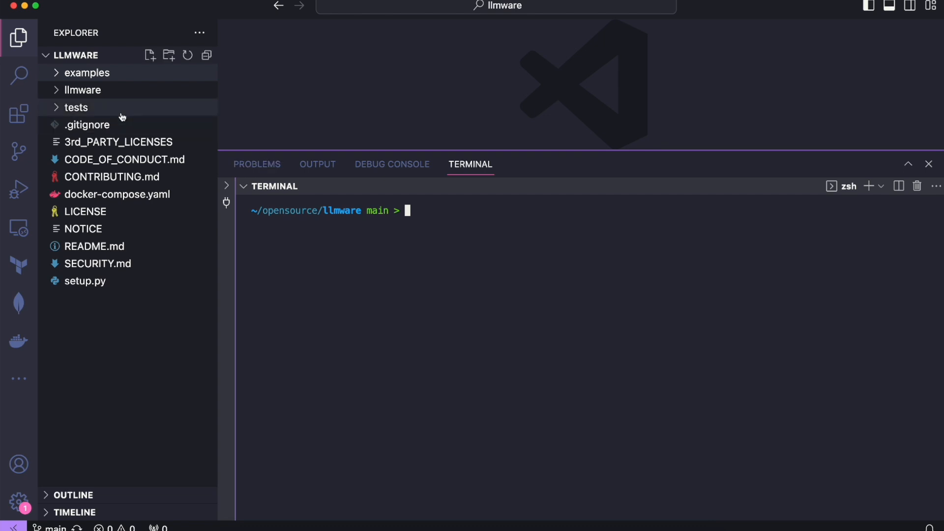
Open rag.py from the examples folder and review its llmware imports and RAG function
click(87, 72)
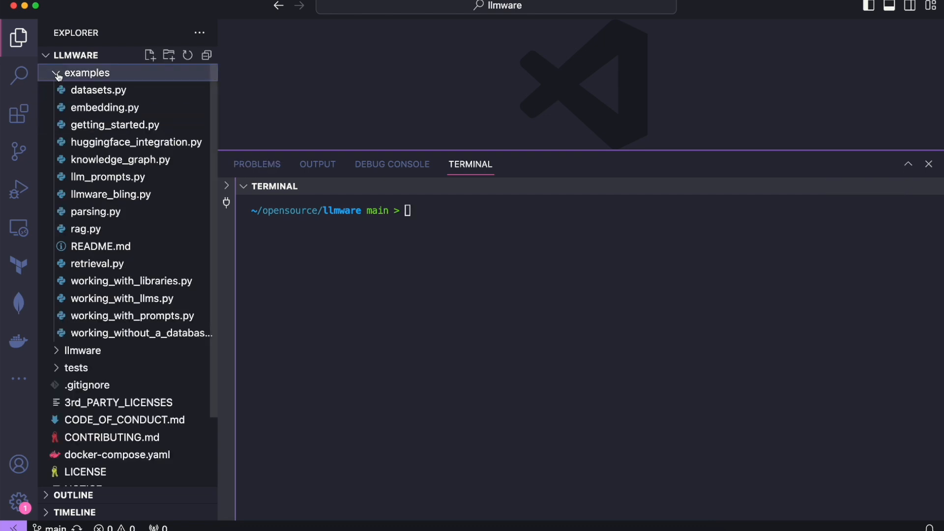
mouse_move(87, 229)
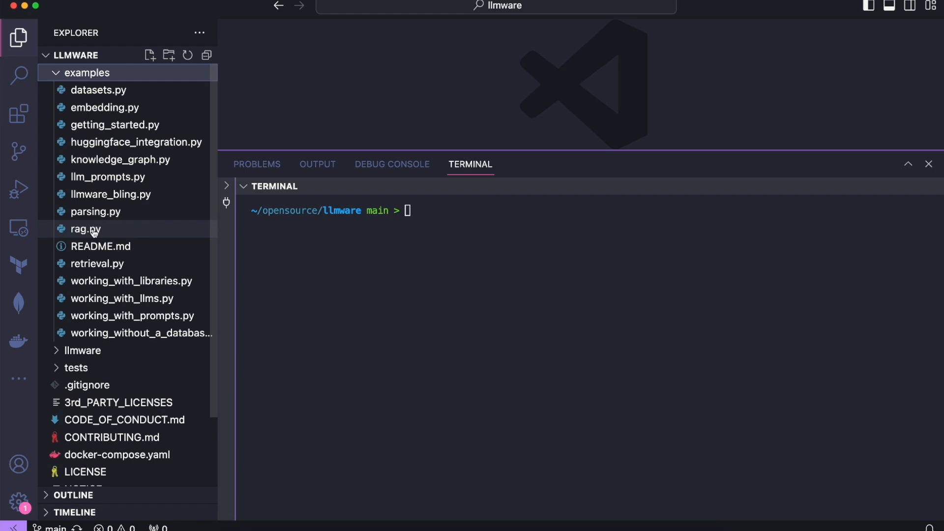
mouse_move(87, 229)
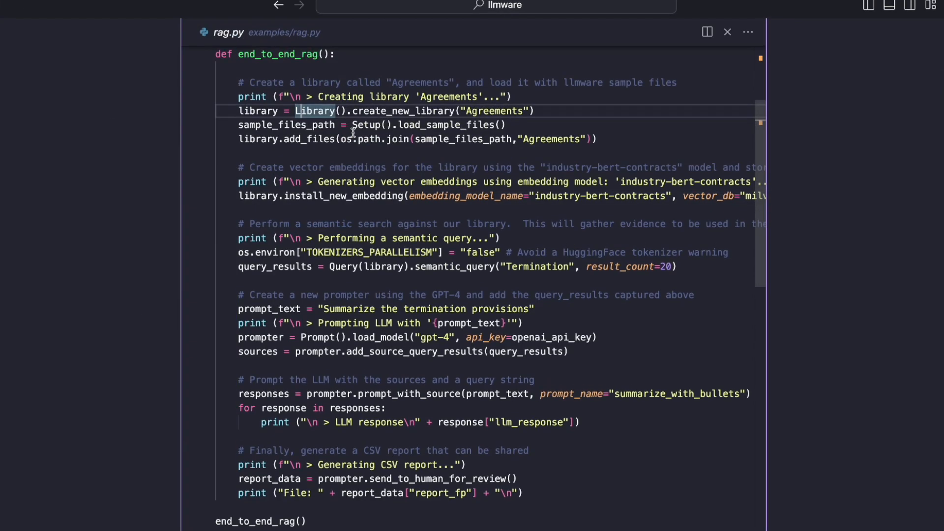
scroll(up, 3)
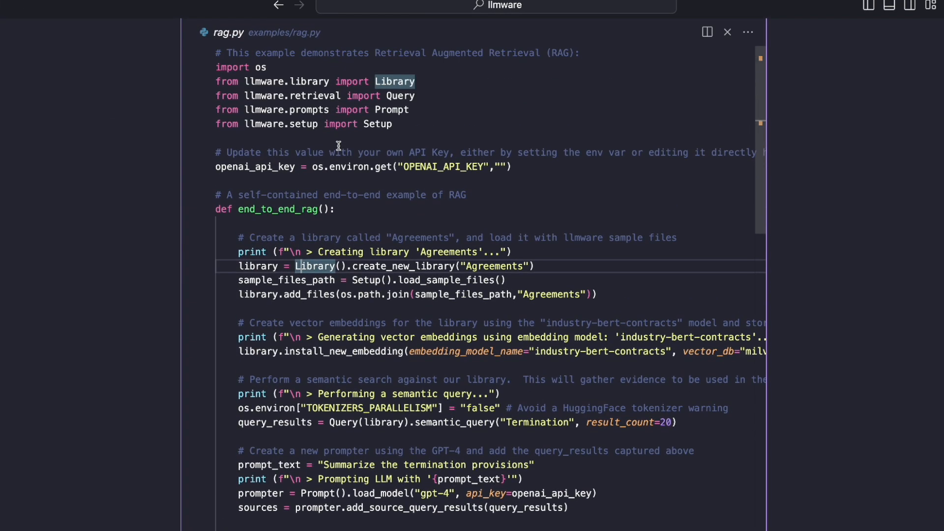
scroll(down, 3)
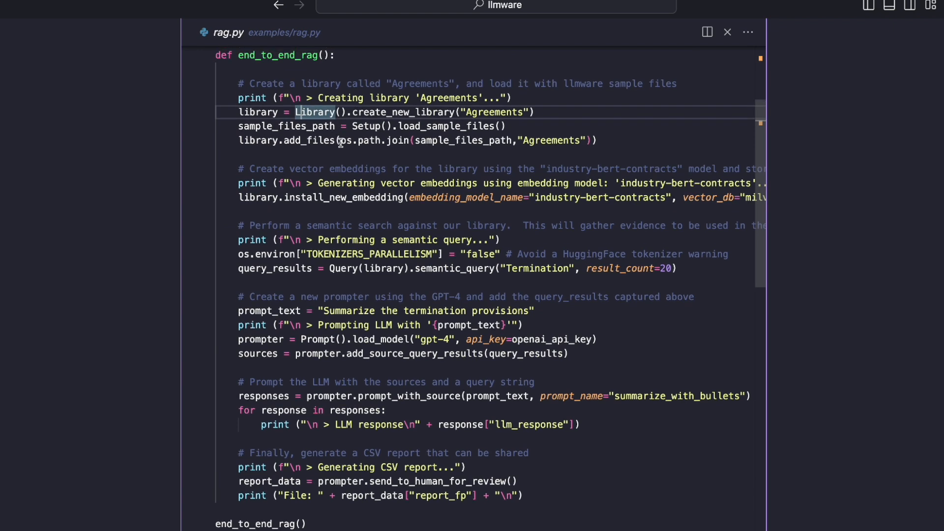
mouse_move(308, 405)
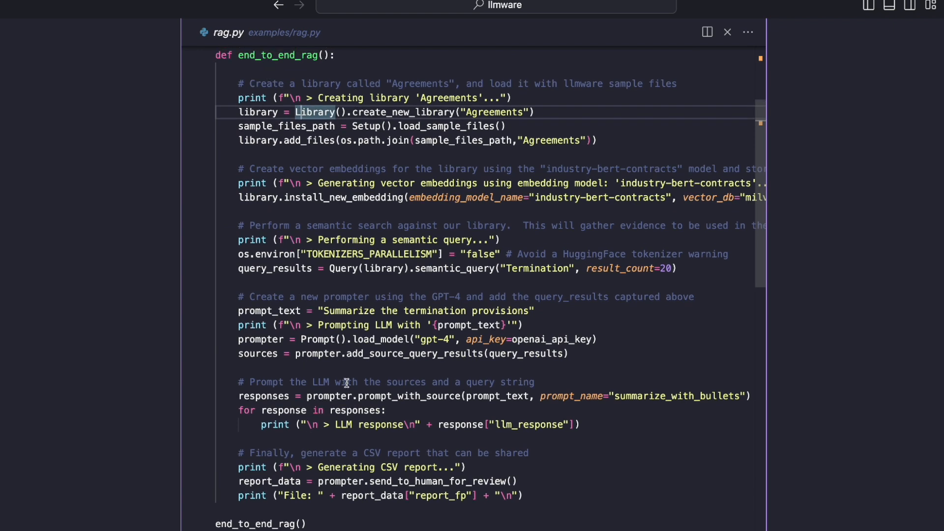
mouse_move(326, 127)
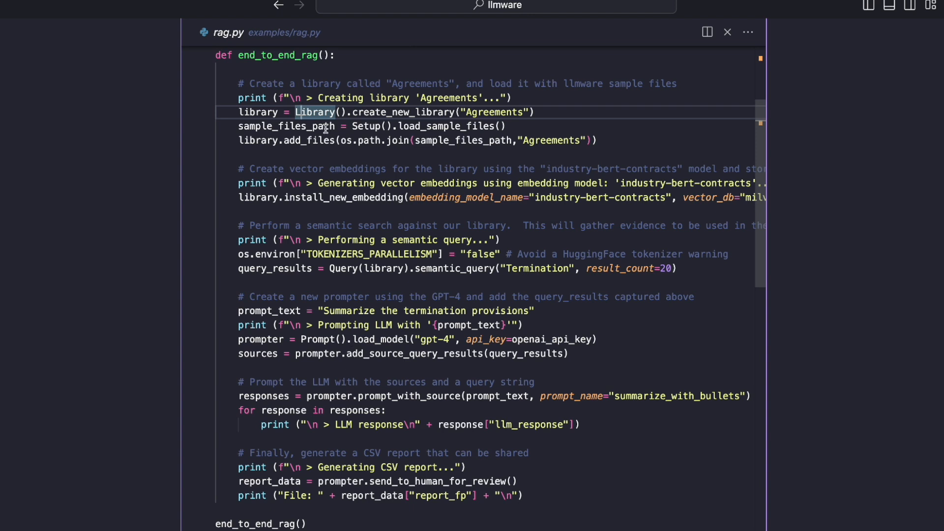
mouse_move(264, 92)
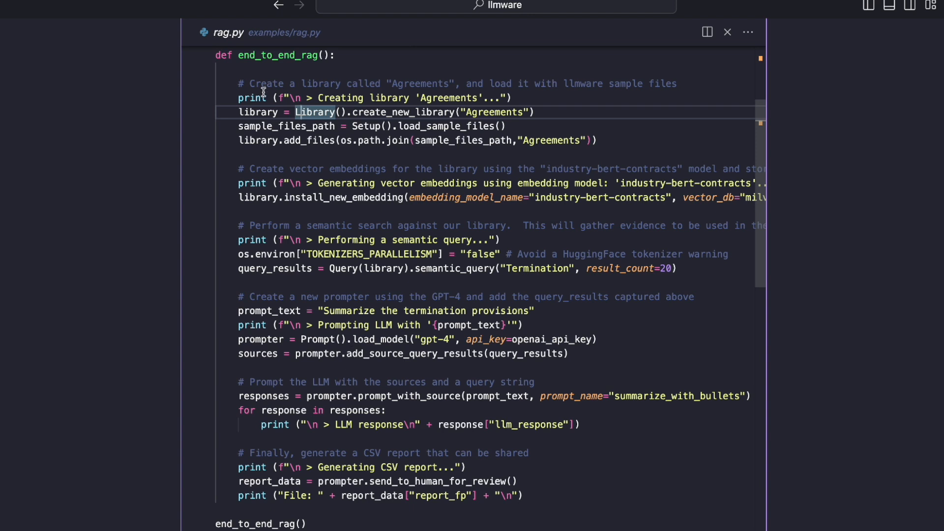
mouse_move(254, 139)
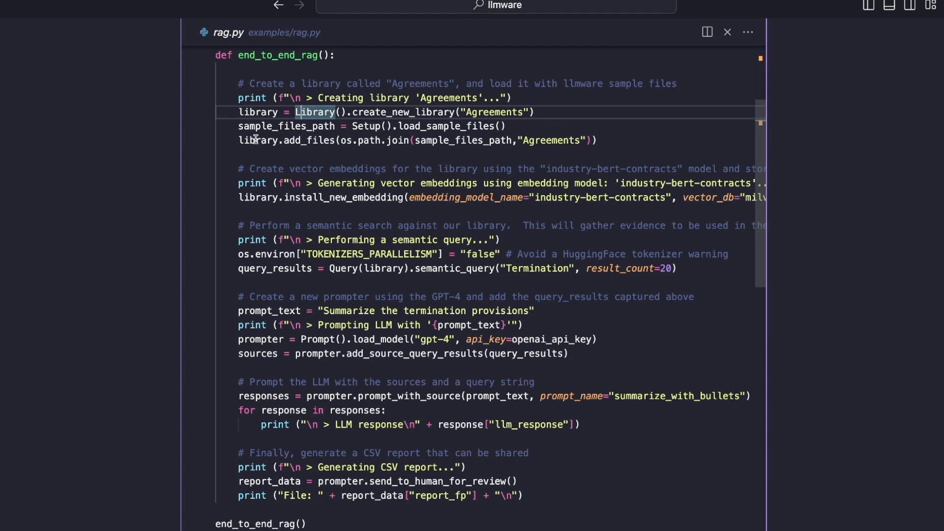
mouse_move(384, 216)
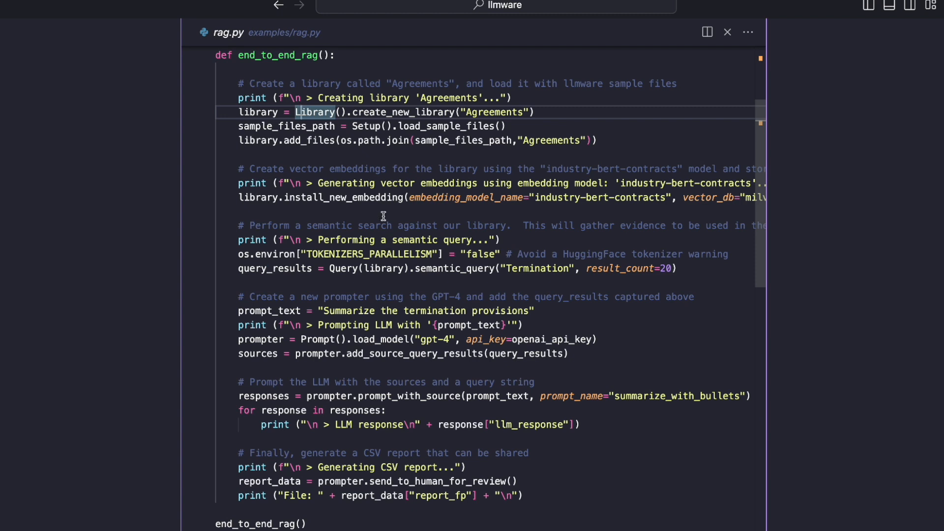
mouse_move(340, 250)
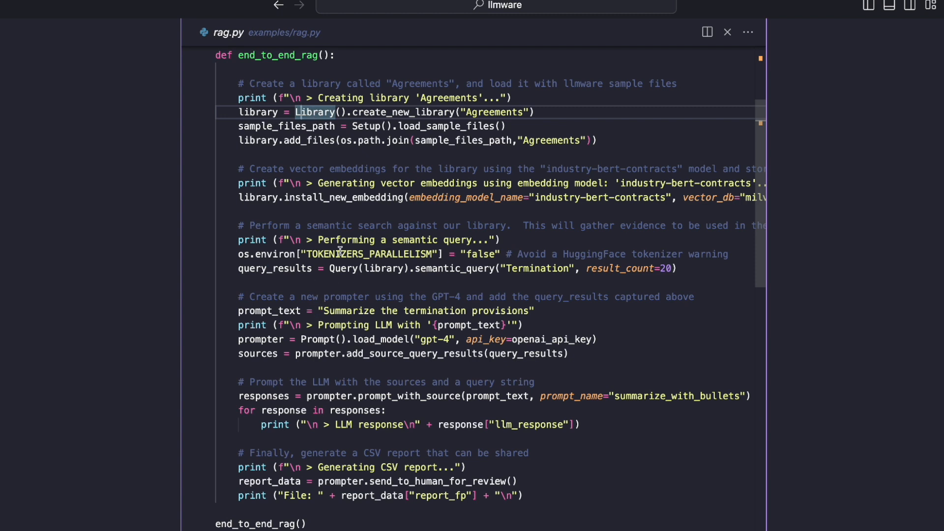
scroll(up, 3)
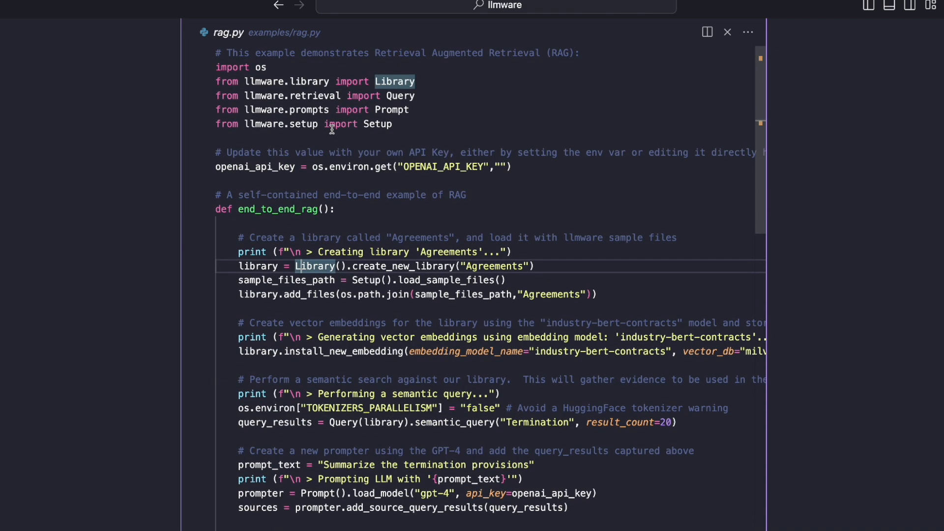
click(394, 124)
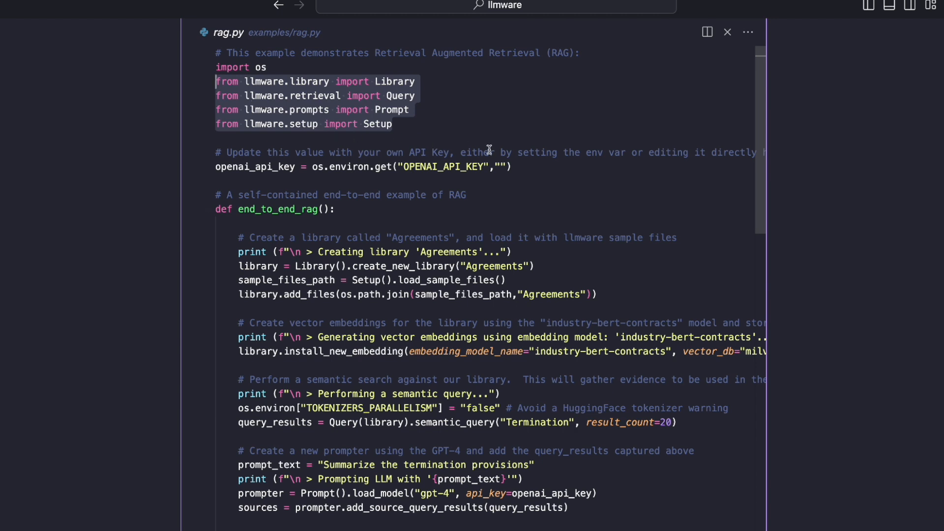
mouse_move(525, 168)
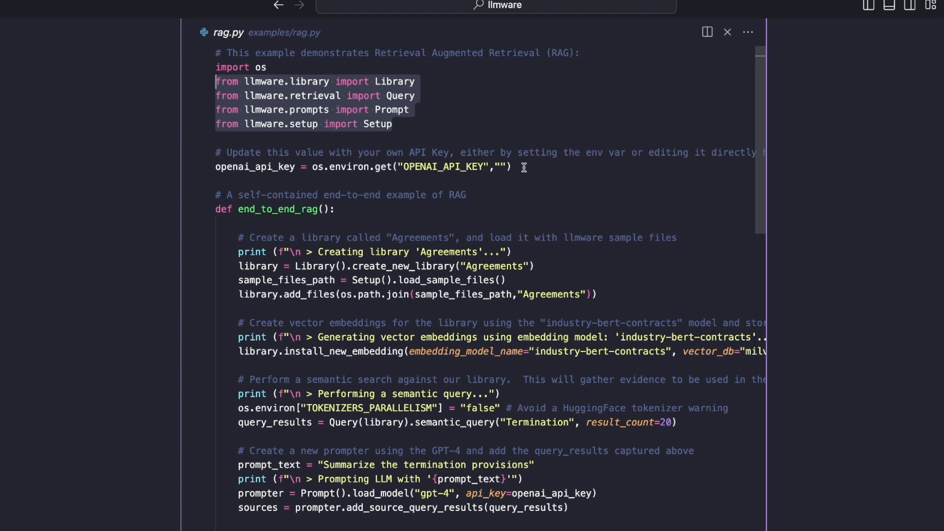
click(439, 493)
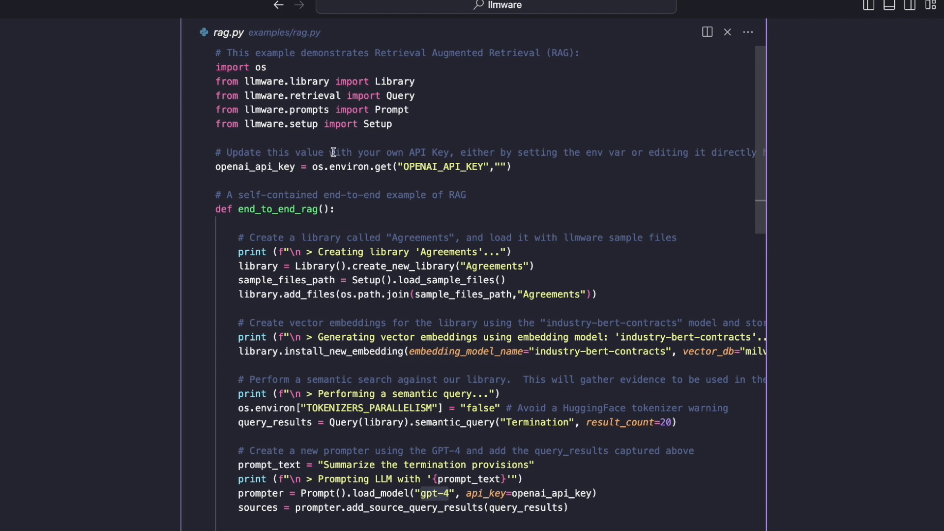
mouse_move(341, 150)
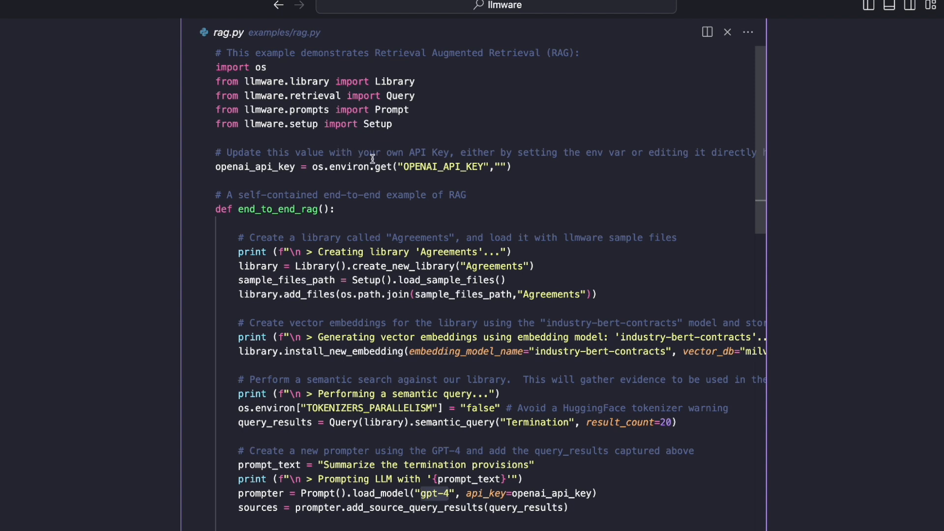
mouse_move(395, 165)
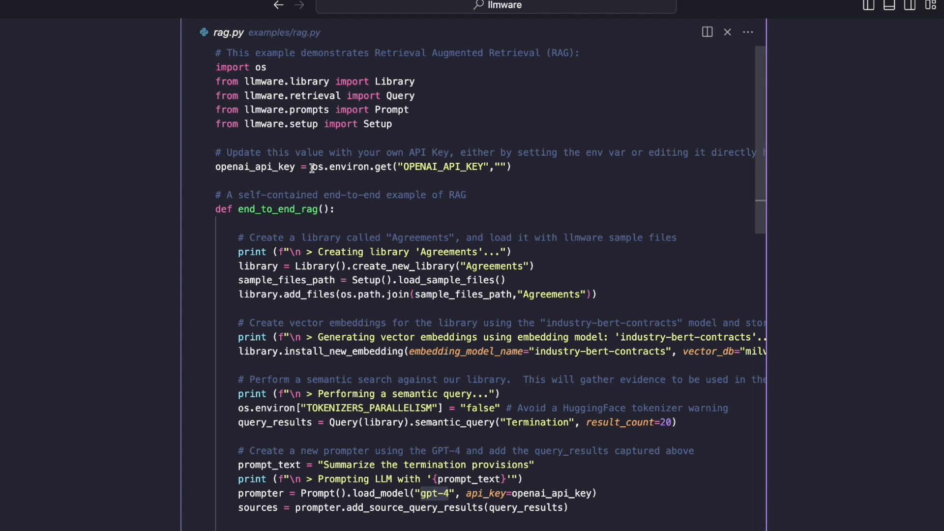
click(325, 167)
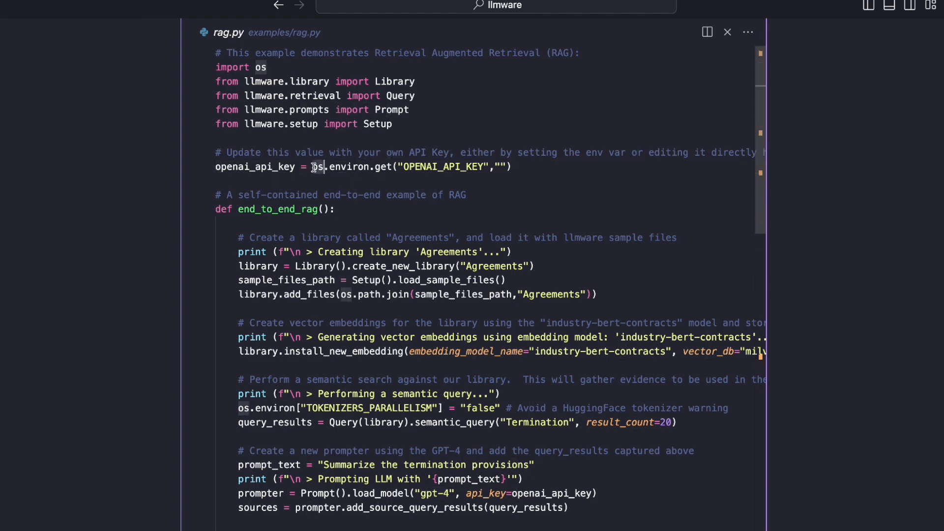
scroll(down, 3)
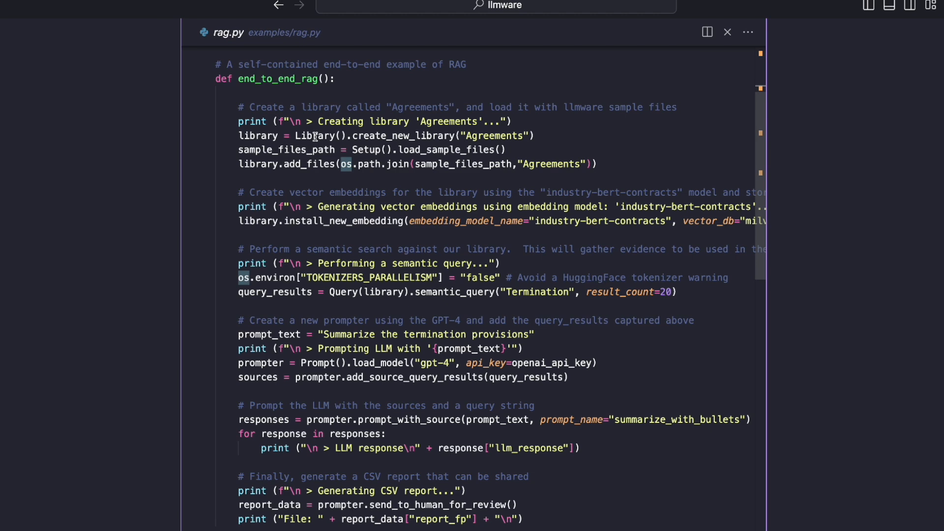
mouse_move(414, 100)
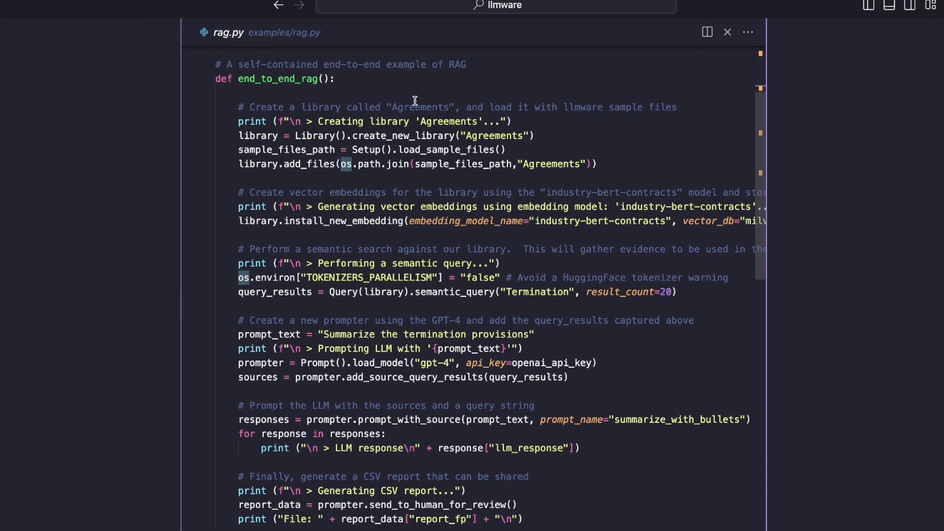
mouse_move(482, 128)
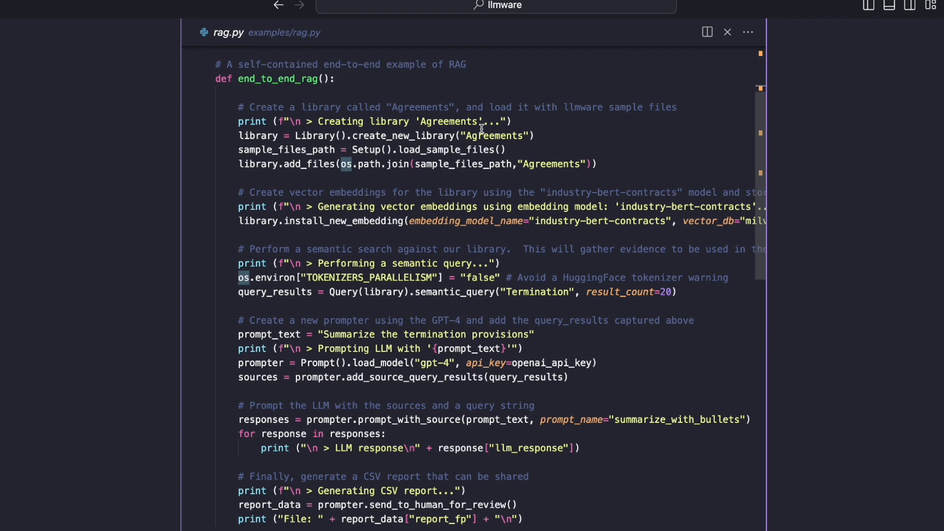
mouse_move(463, 135)
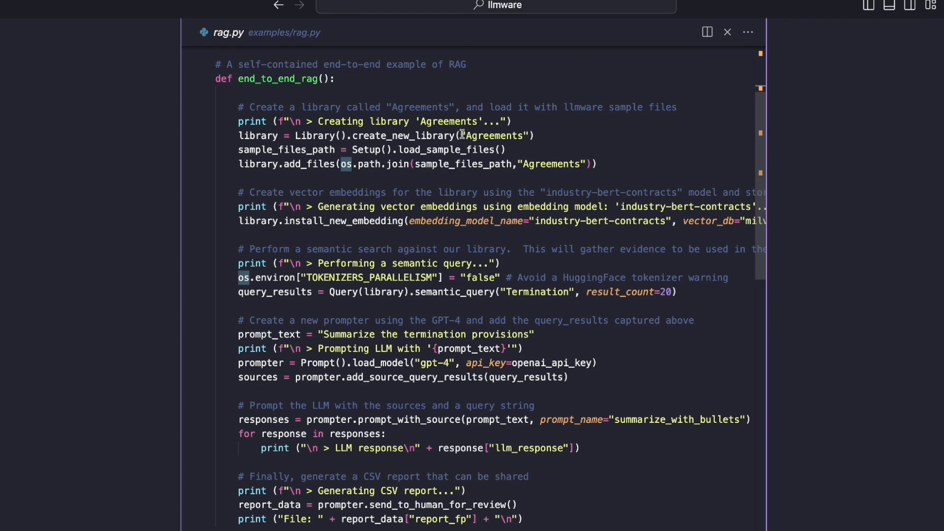
mouse_move(380, 128)
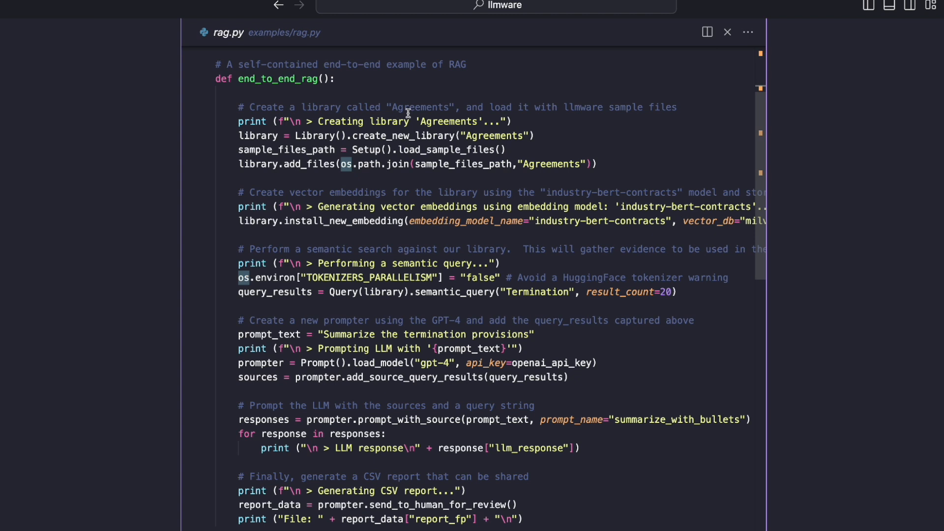
mouse_move(420, 127)
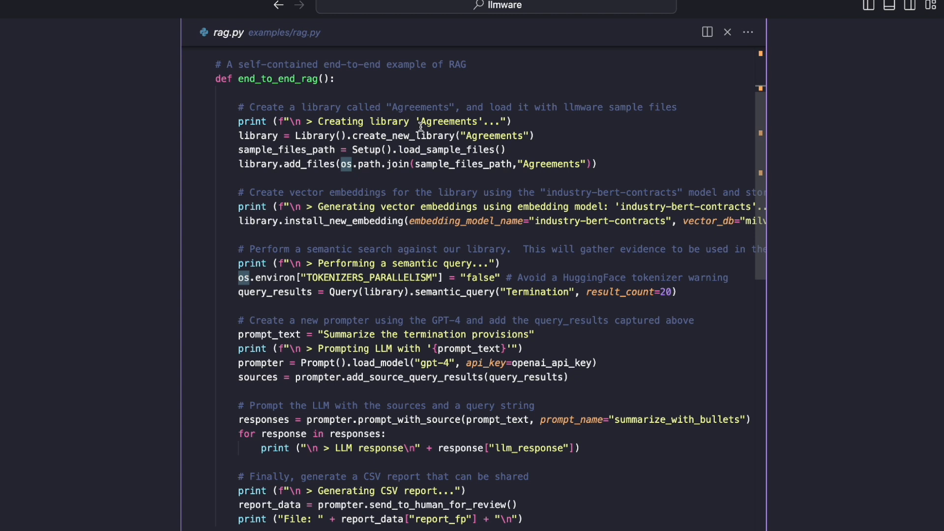
mouse_move(571, 292)
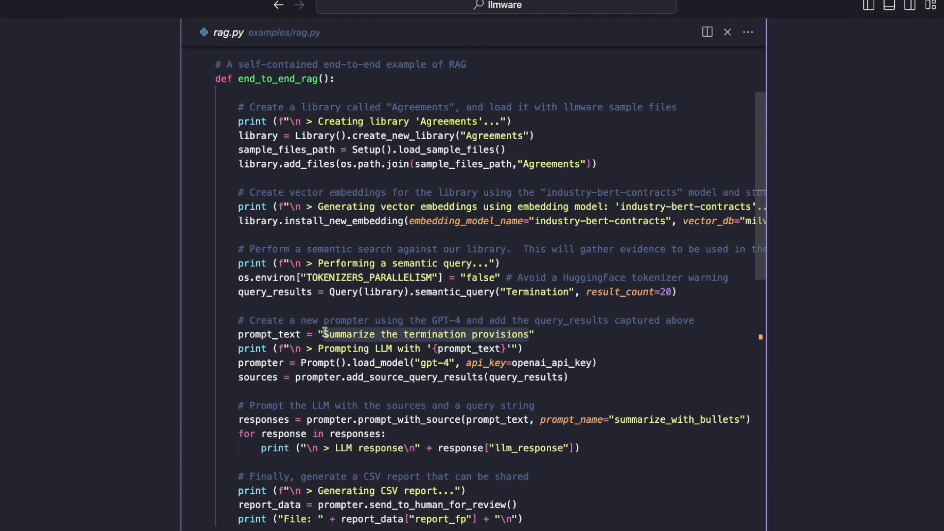
mouse_move(414, 216)
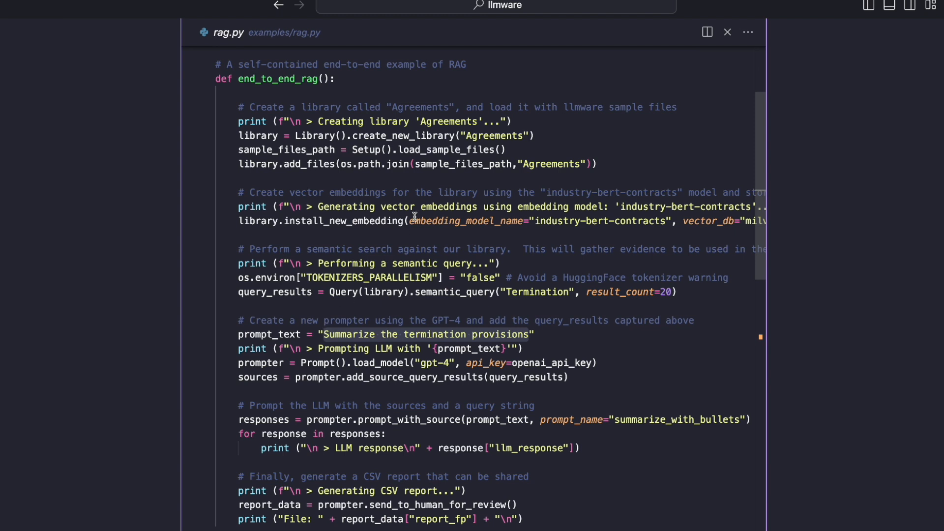
double_click(446, 149)
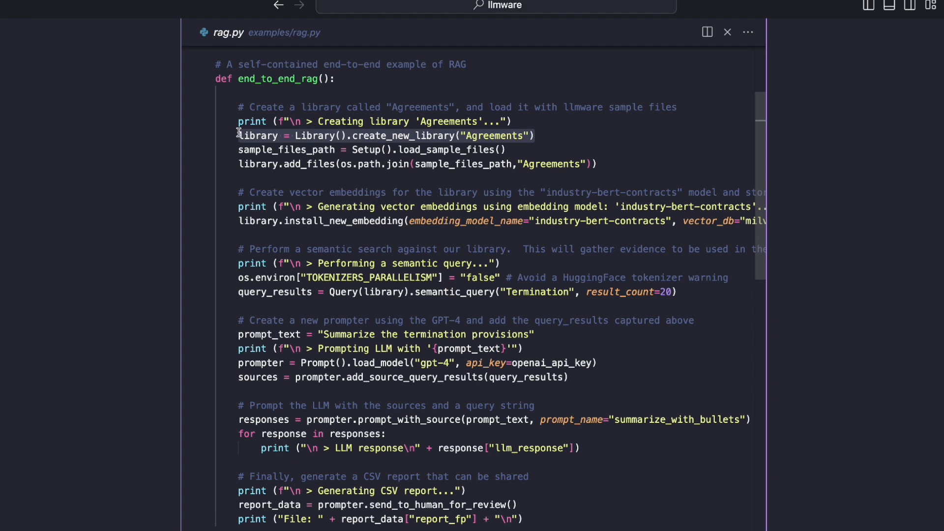
mouse_move(471, 129)
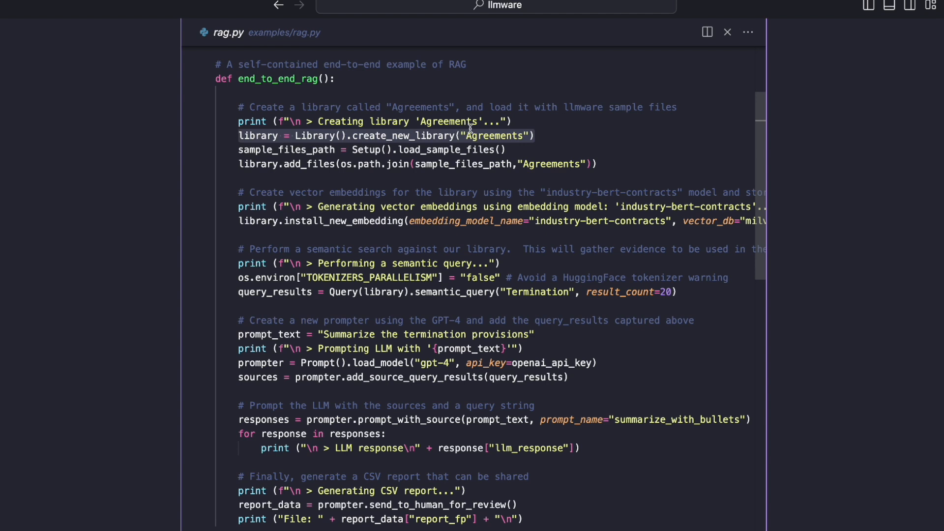
mouse_move(513, 151)
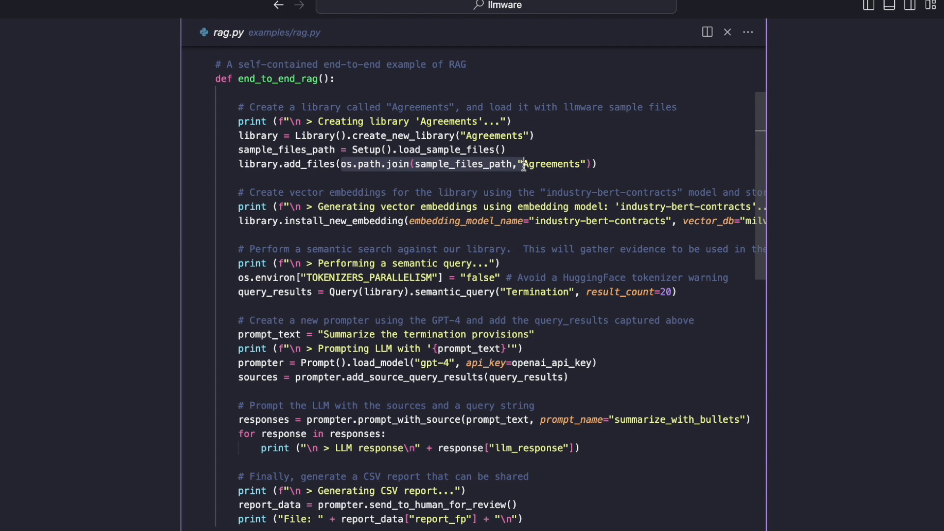
double_click(309, 165)
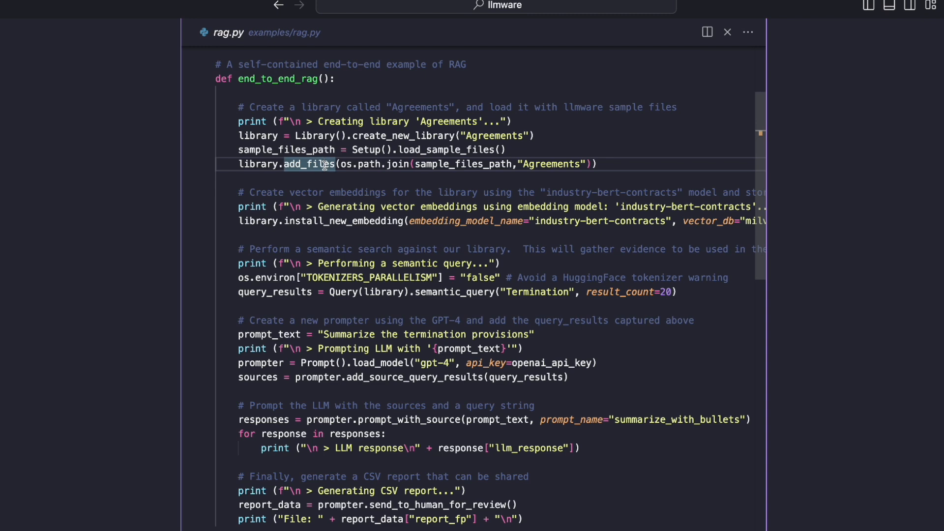
click(241, 164)
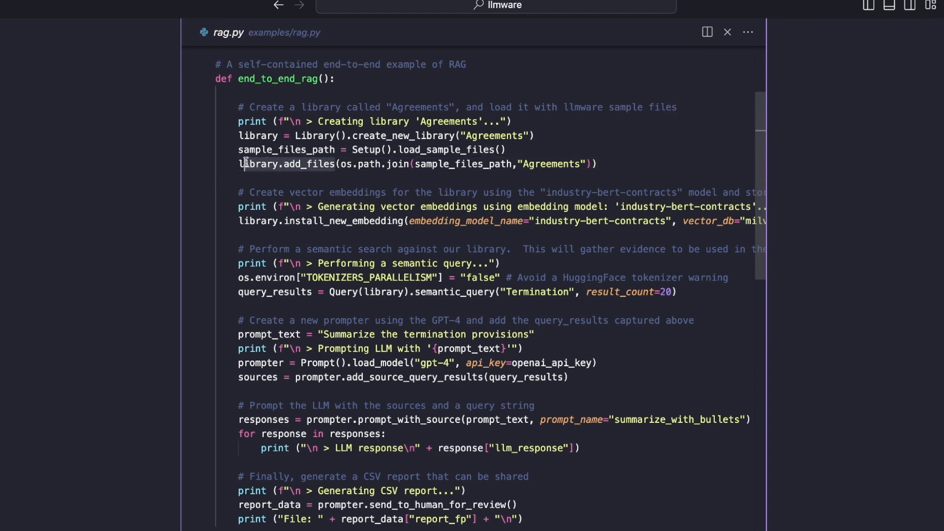
mouse_move(319, 168)
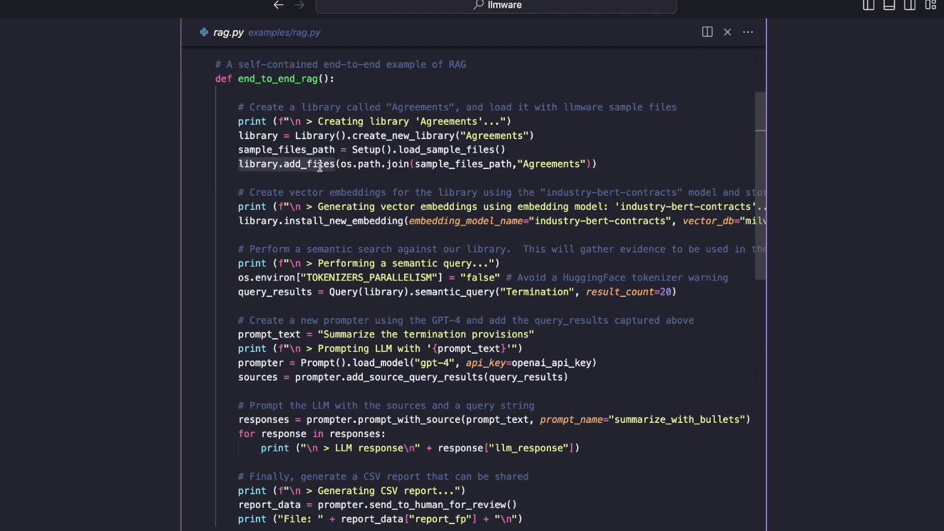
scroll(down, 3)
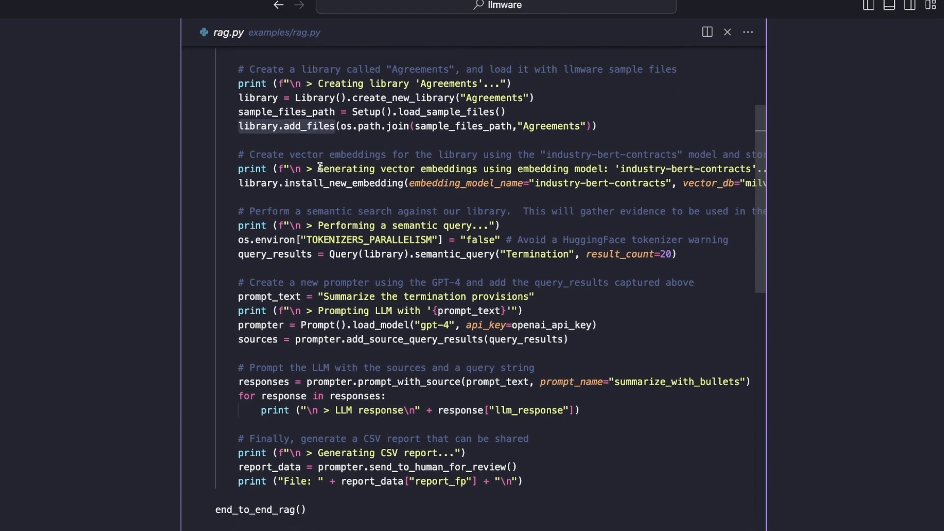
mouse_move(278, 185)
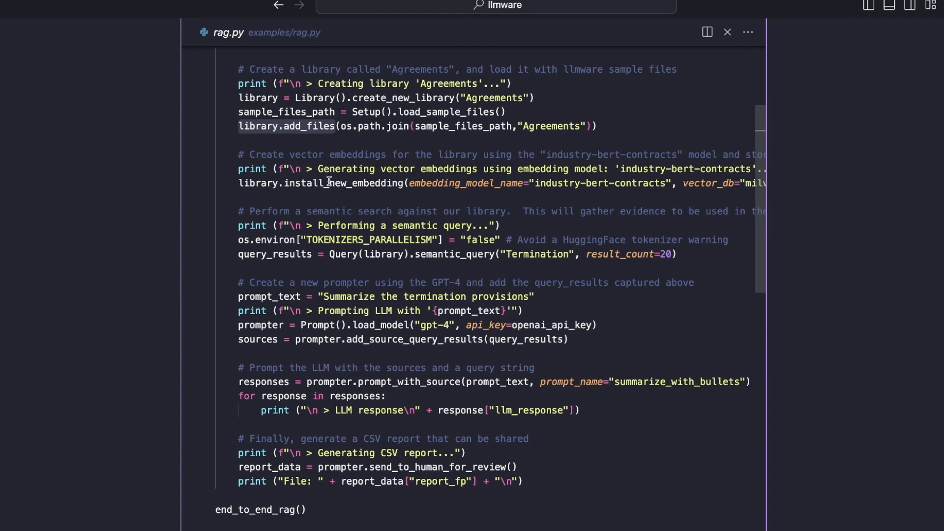
mouse_move(289, 184)
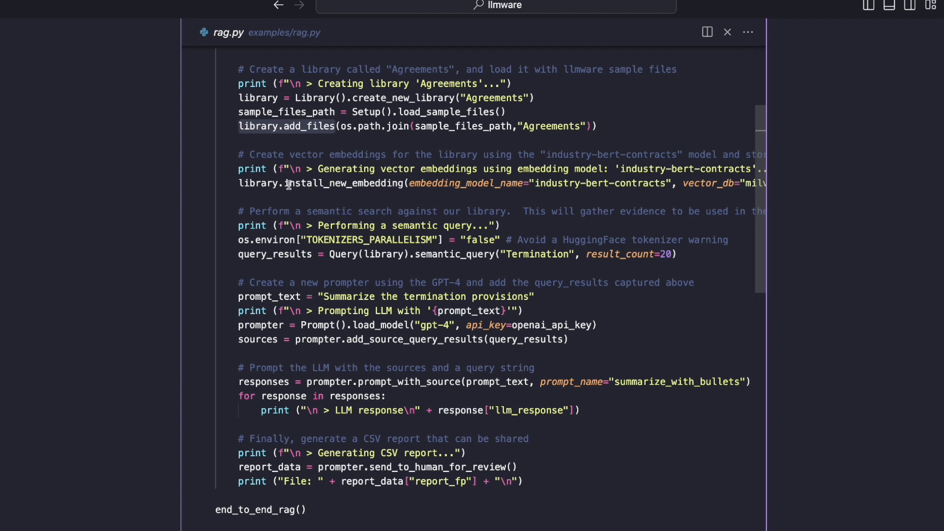
double_click(258, 184)
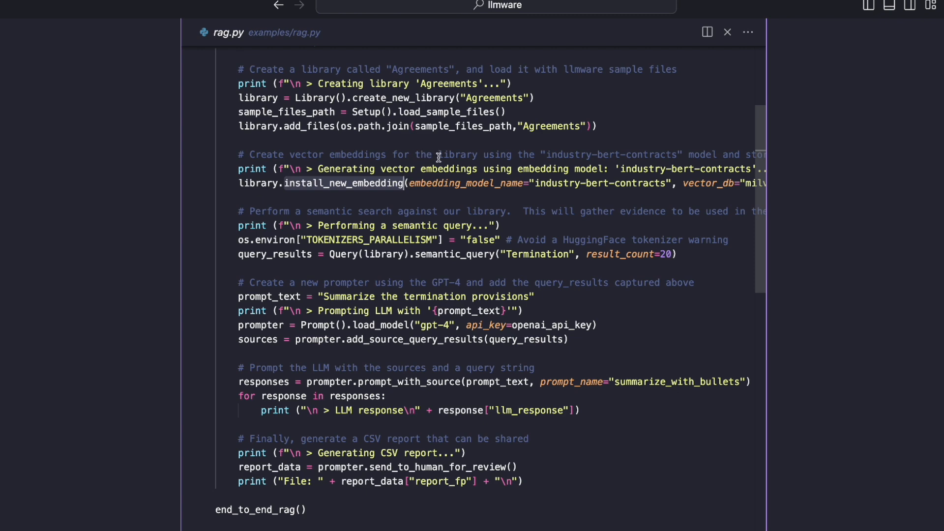
scroll(down, 3)
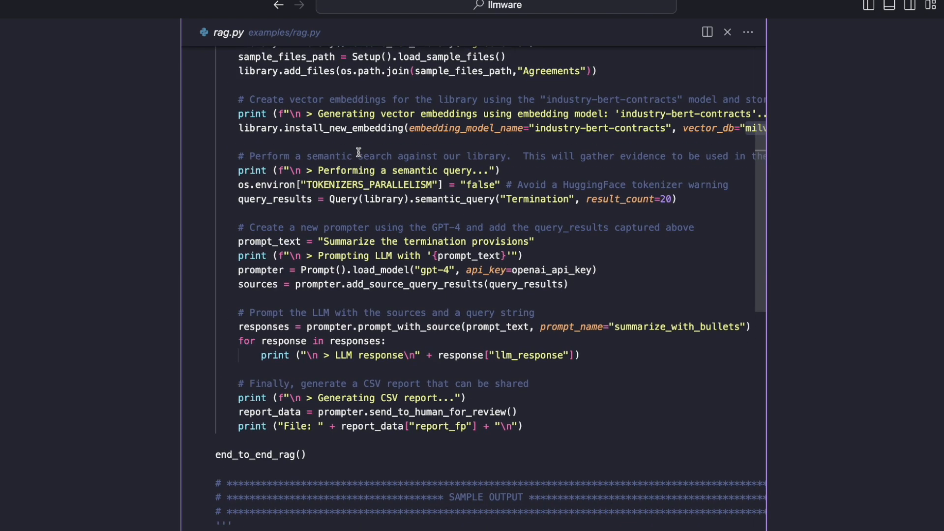
scroll(up, 3)
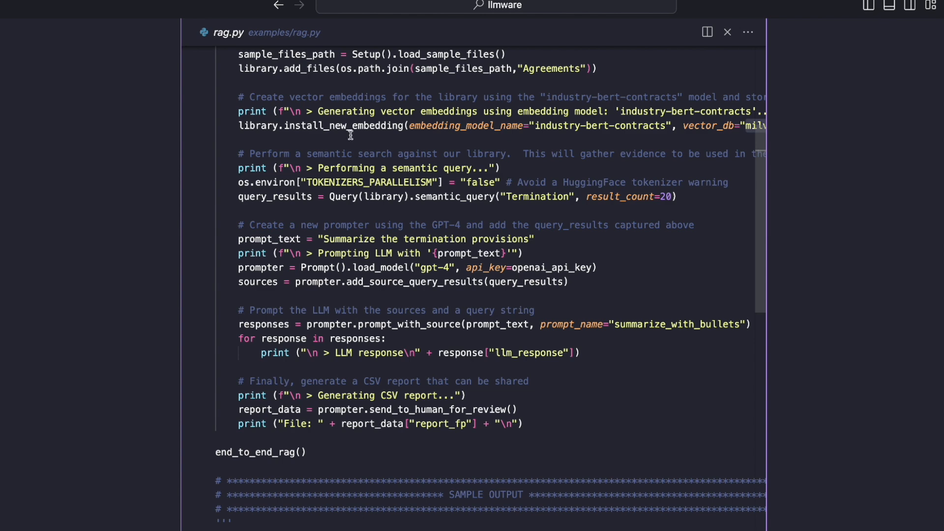
scroll(down, 3)
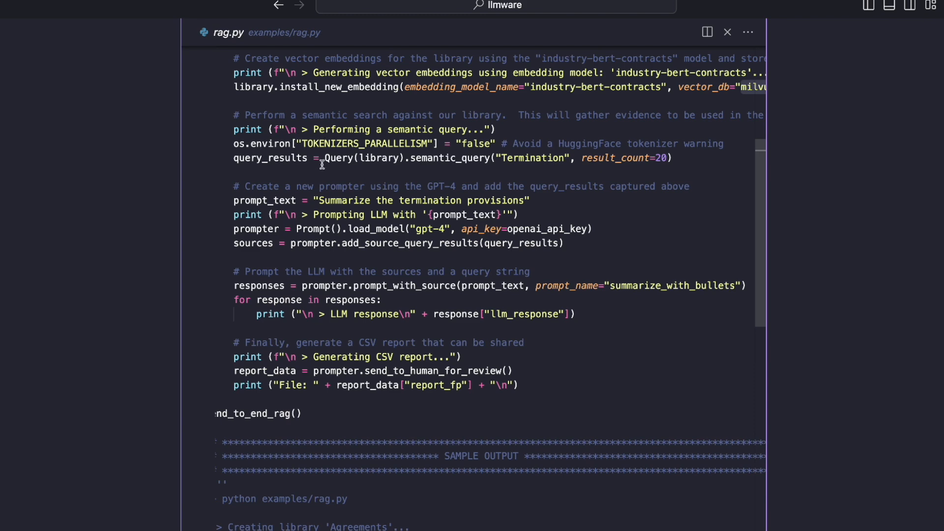
mouse_move(559, 165)
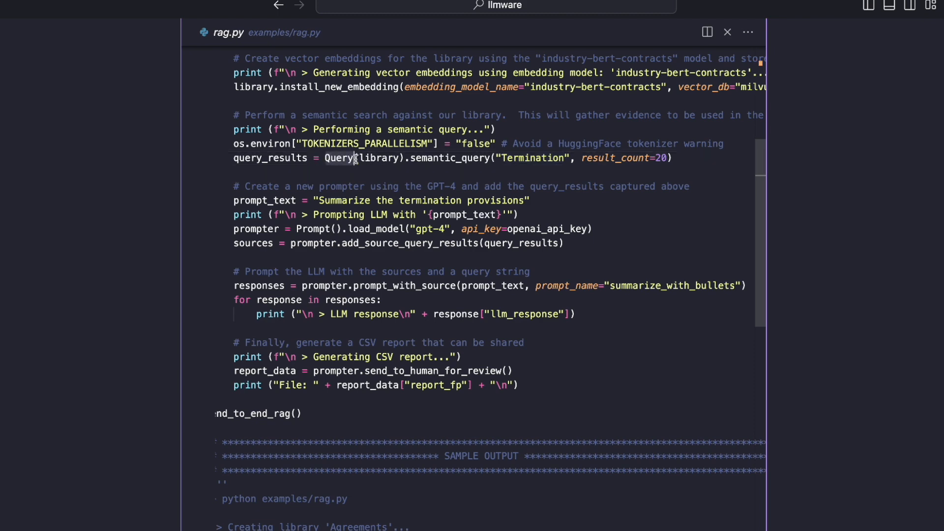
double_click(377, 157)
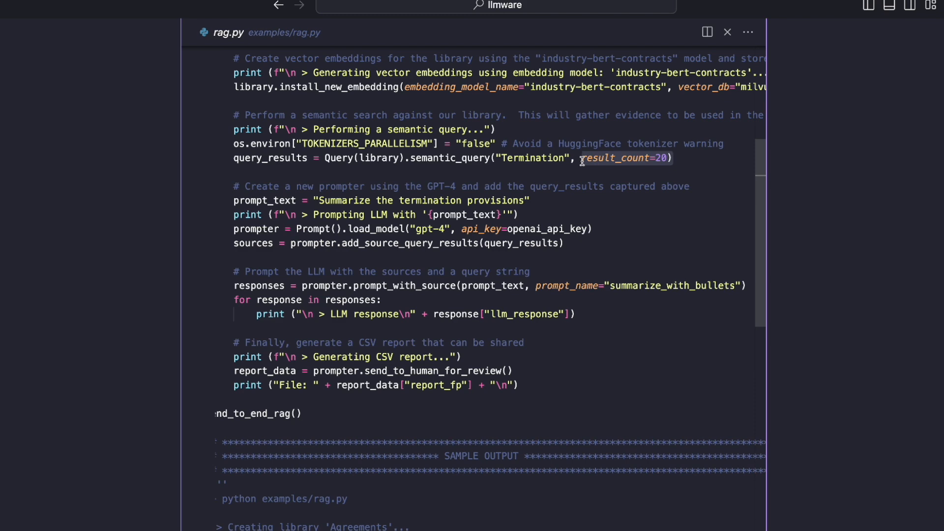
double_click(269, 157)
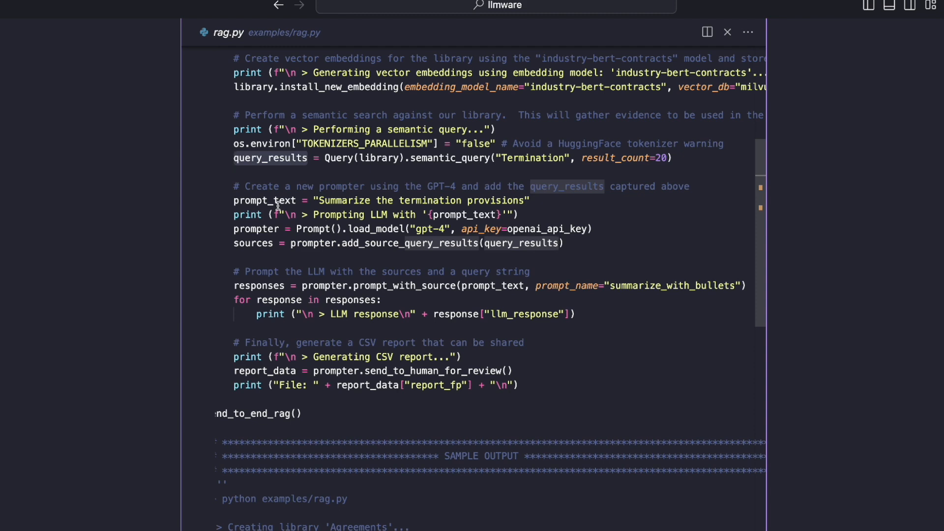
mouse_move(439, 225)
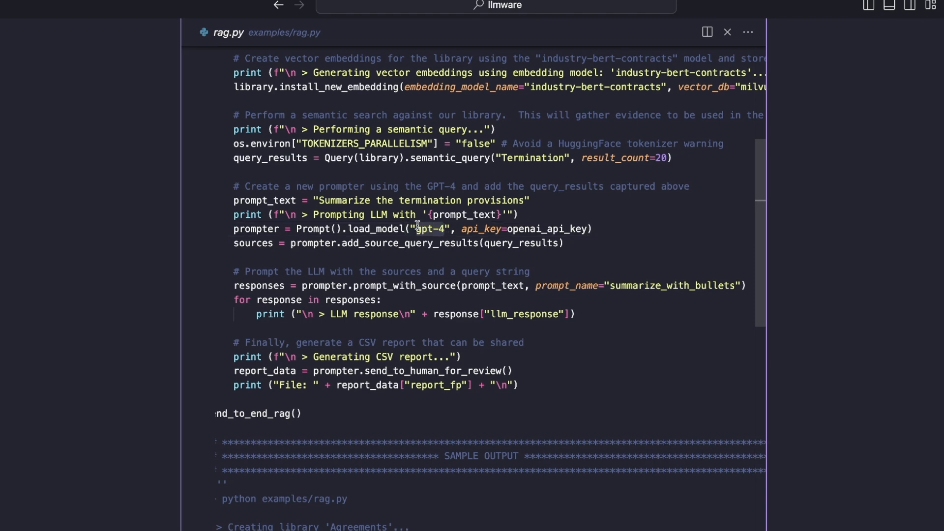
mouse_move(536, 234)
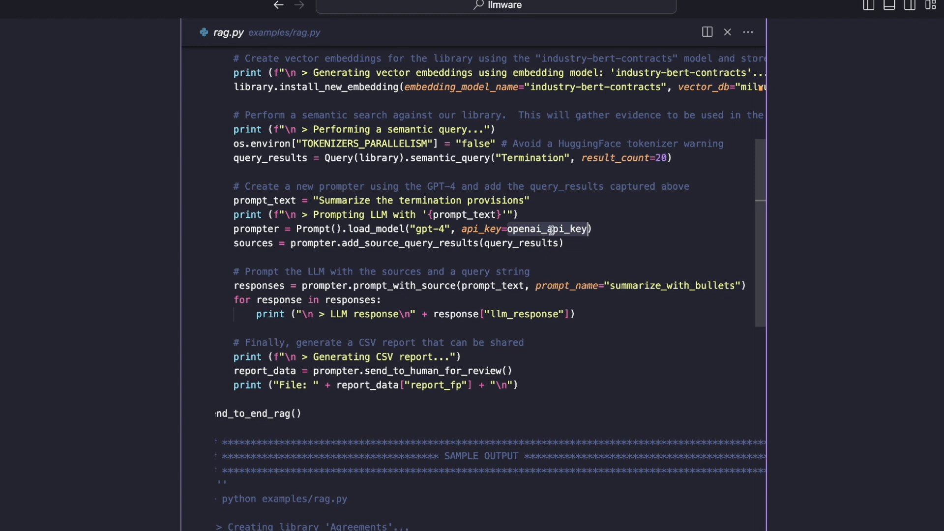
mouse_move(458, 228)
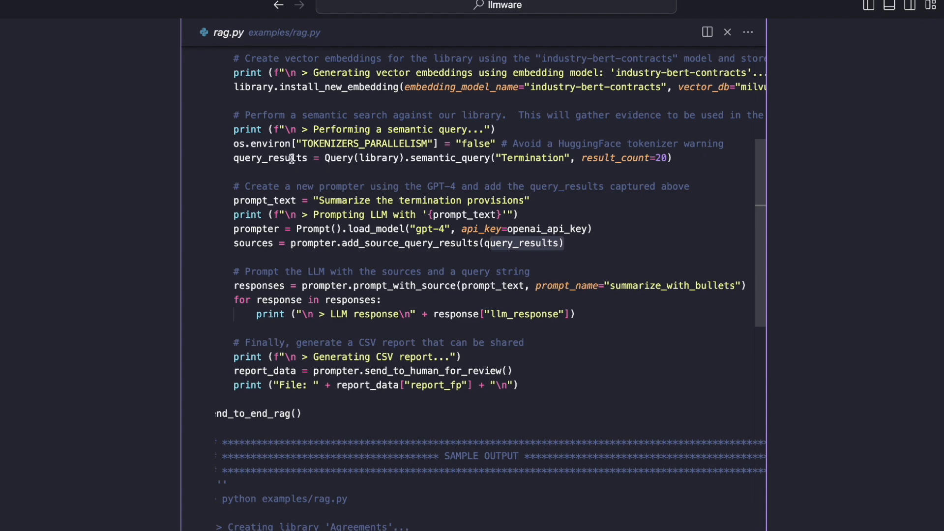
mouse_move(299, 243)
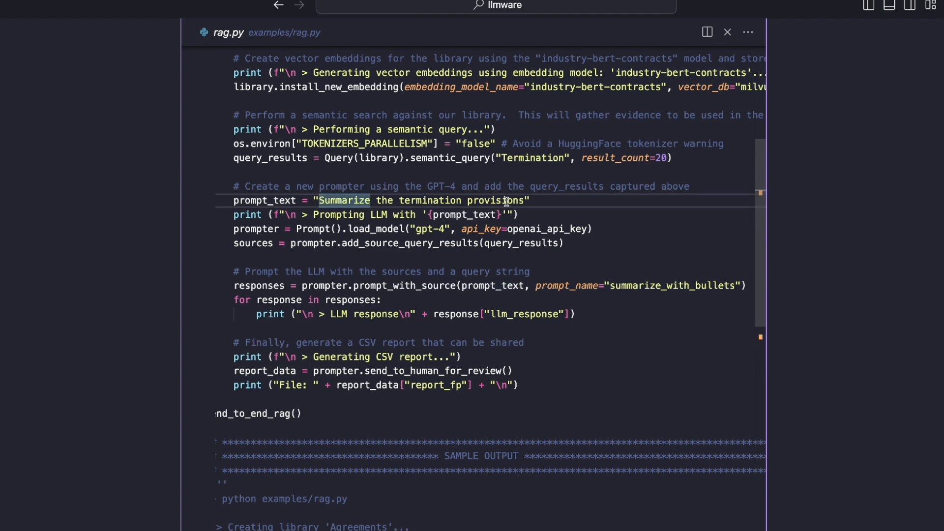
mouse_move(517, 224)
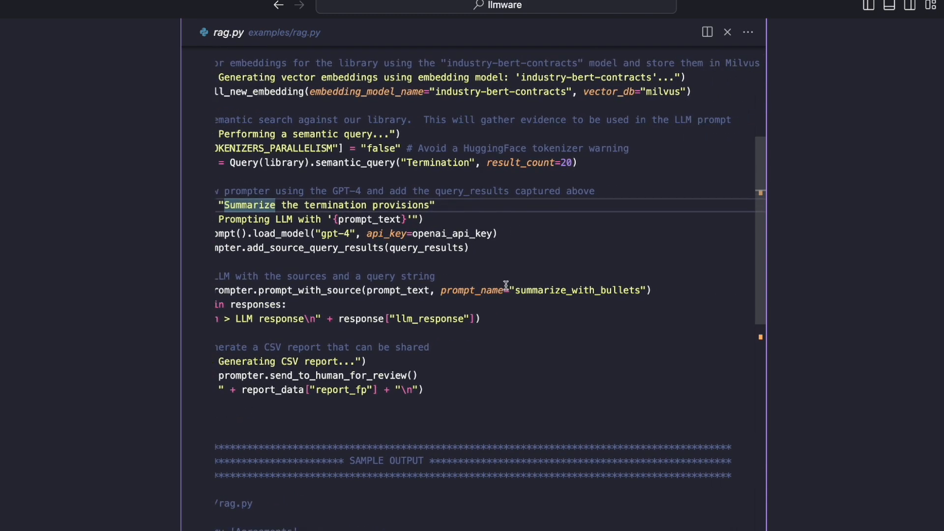
scroll(down, 3)
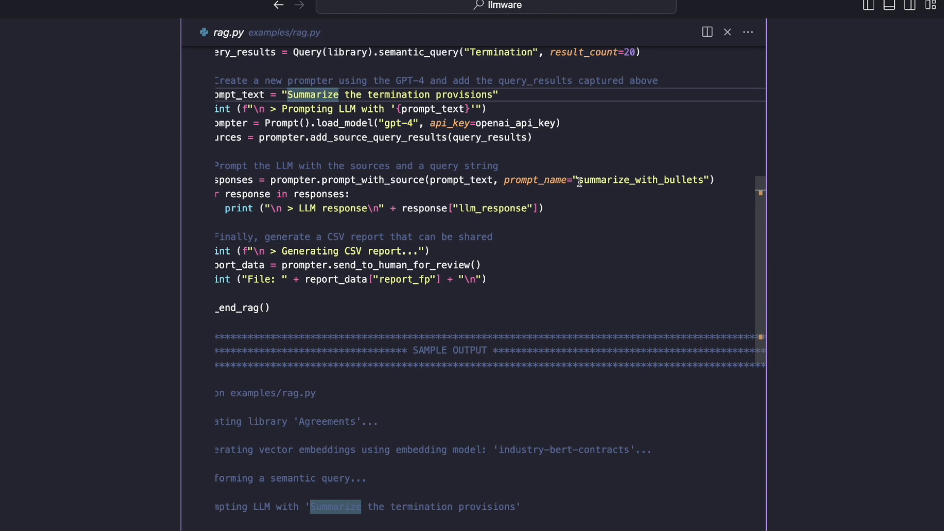
mouse_move(596, 181)
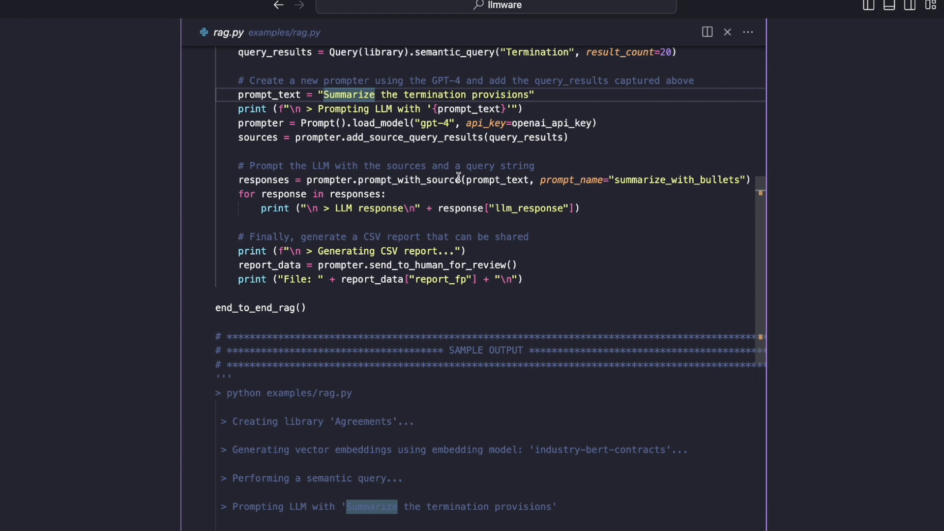
scroll(down, 3)
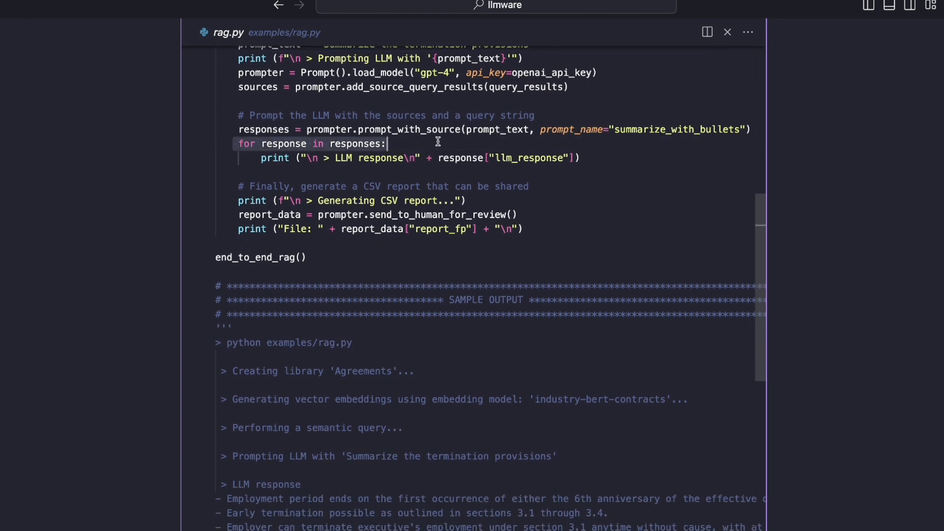
mouse_move(336, 148)
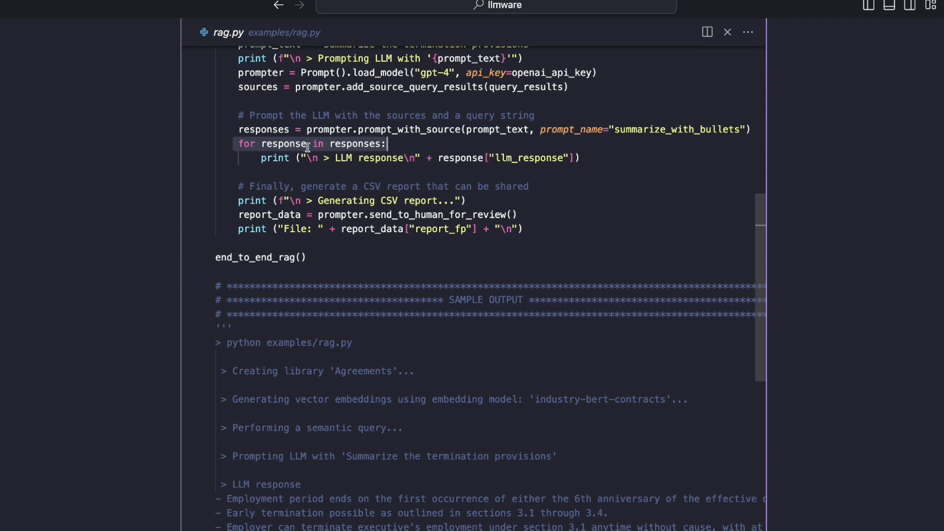
mouse_move(488, 214)
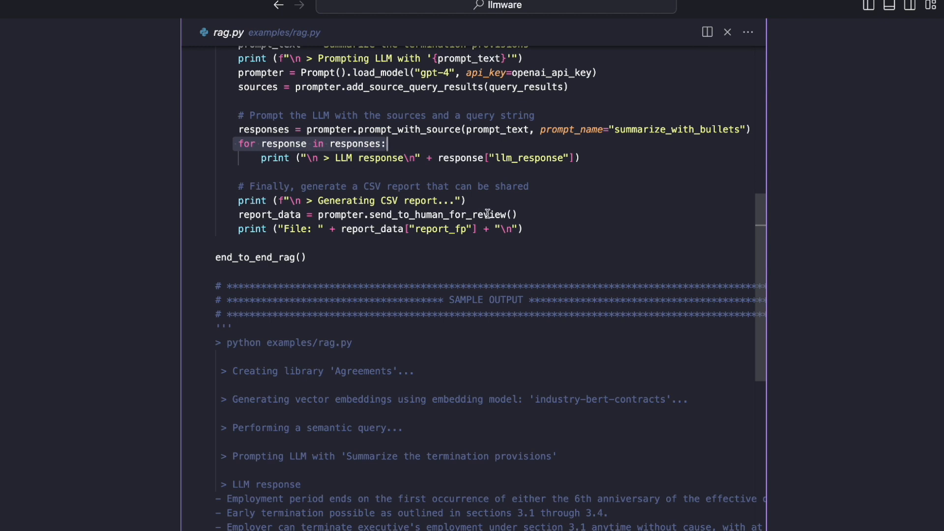
click(517, 215)
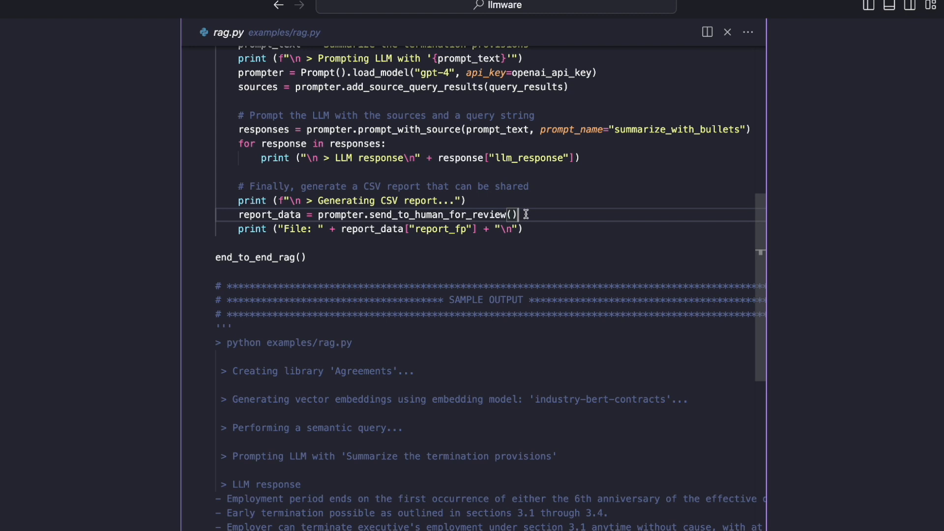
mouse_move(398, 201)
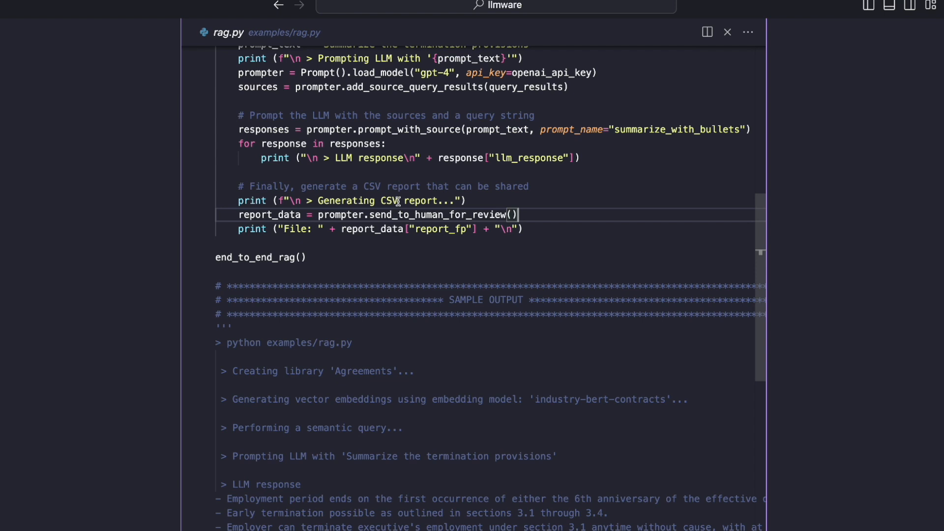
mouse_move(404, 168)
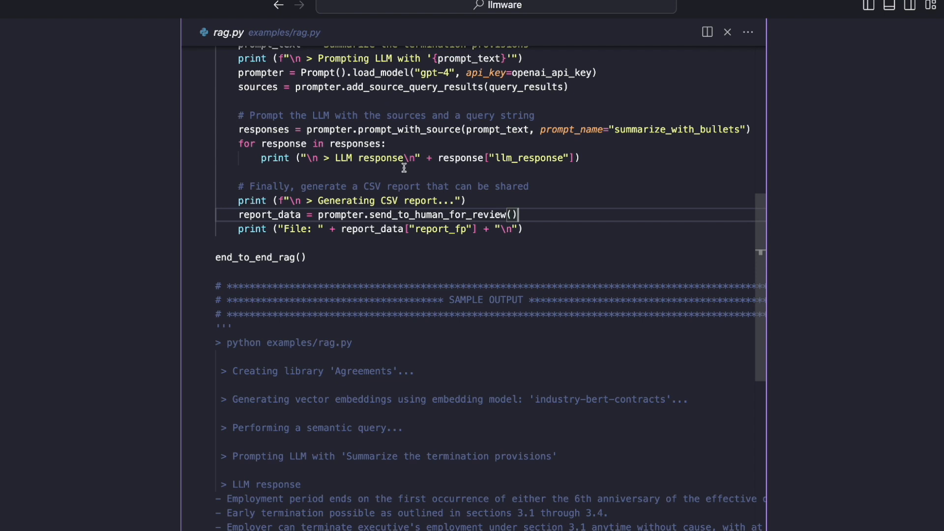
scroll(up, 3)
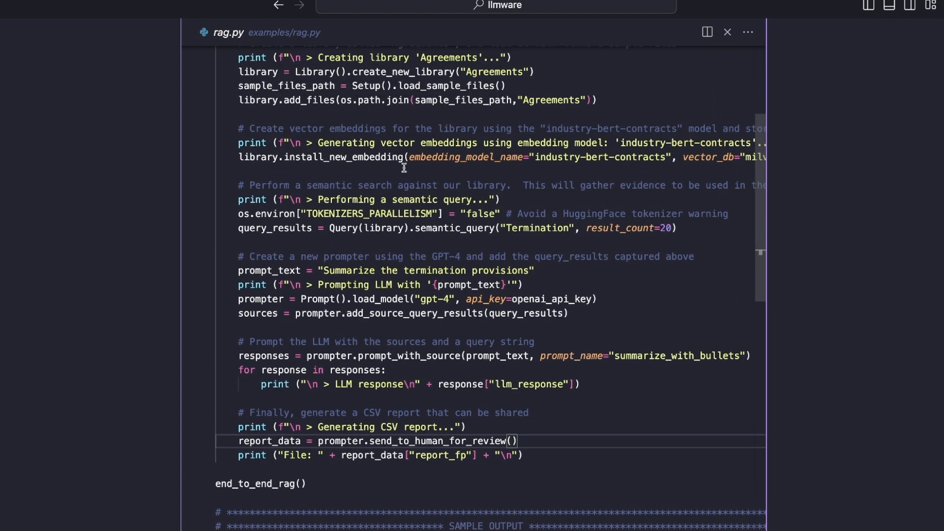
scroll(up, 3)
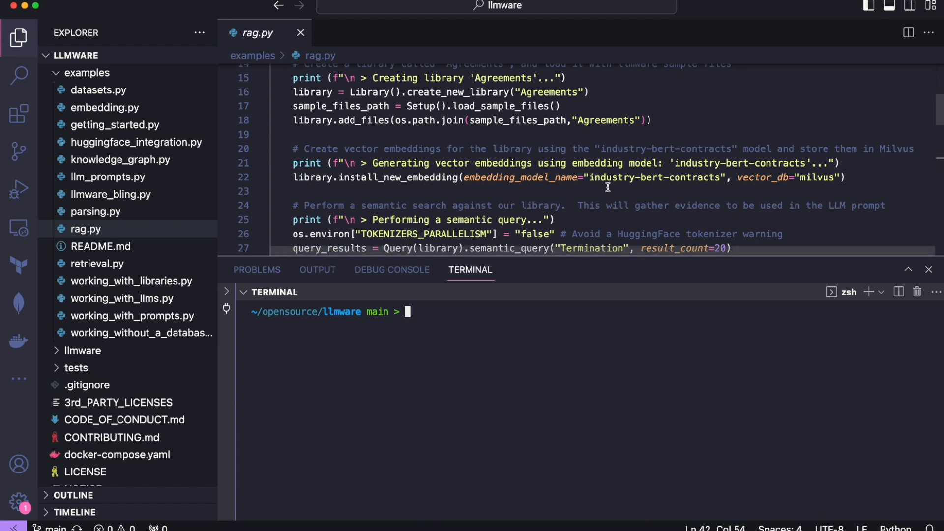
Run python examples/rag.py so it creates the Agreements library and generates embeddings
text(p)
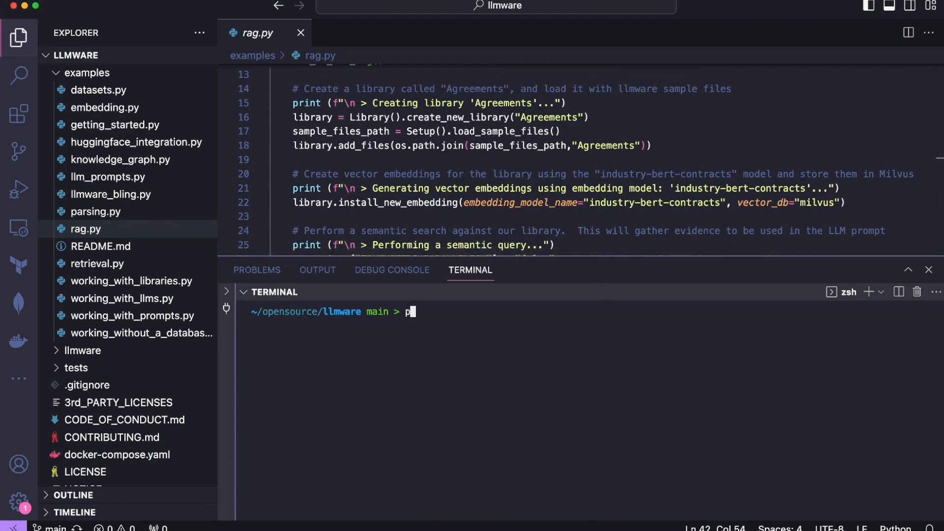
text(ython ex)
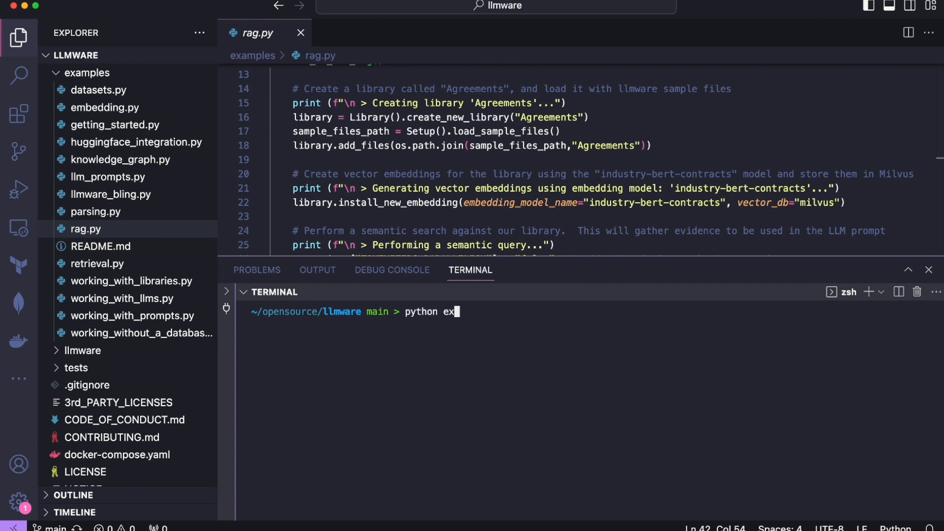
text(amples/rag.py)
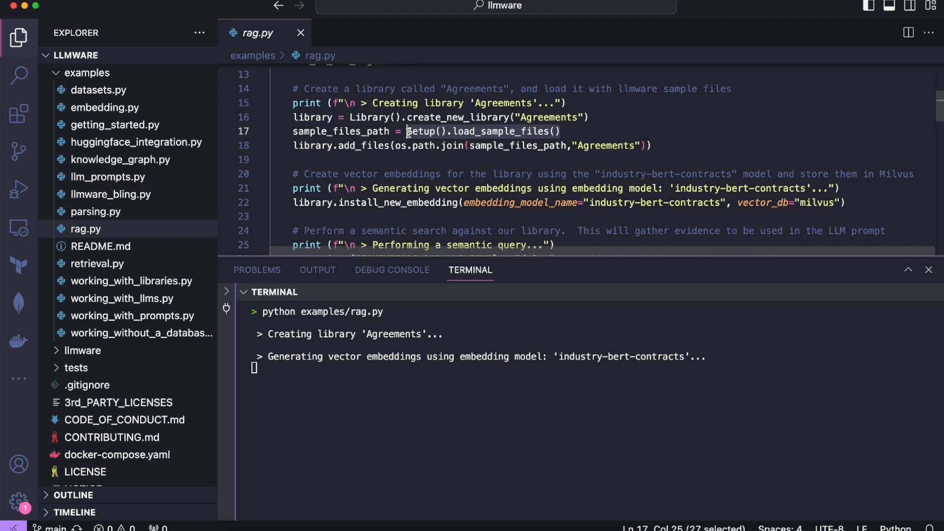
scroll(down, 3)
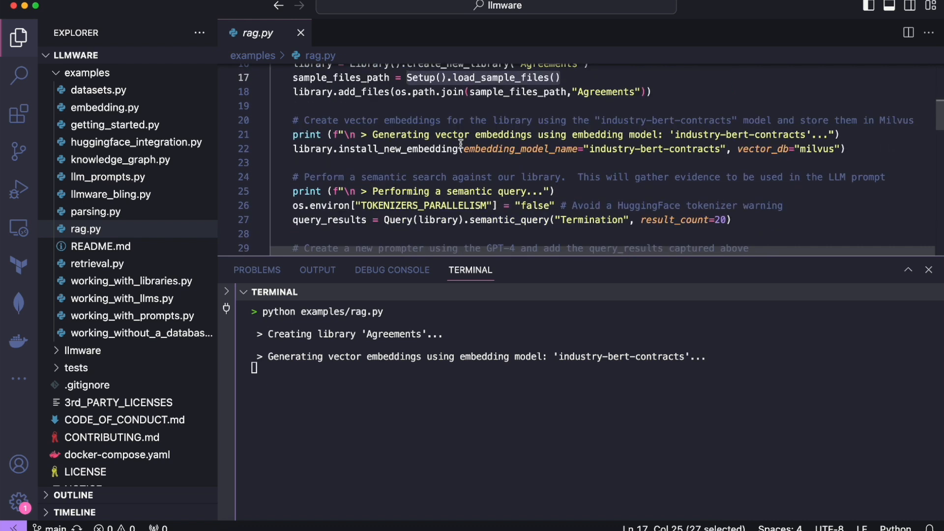
mouse_move(641, 135)
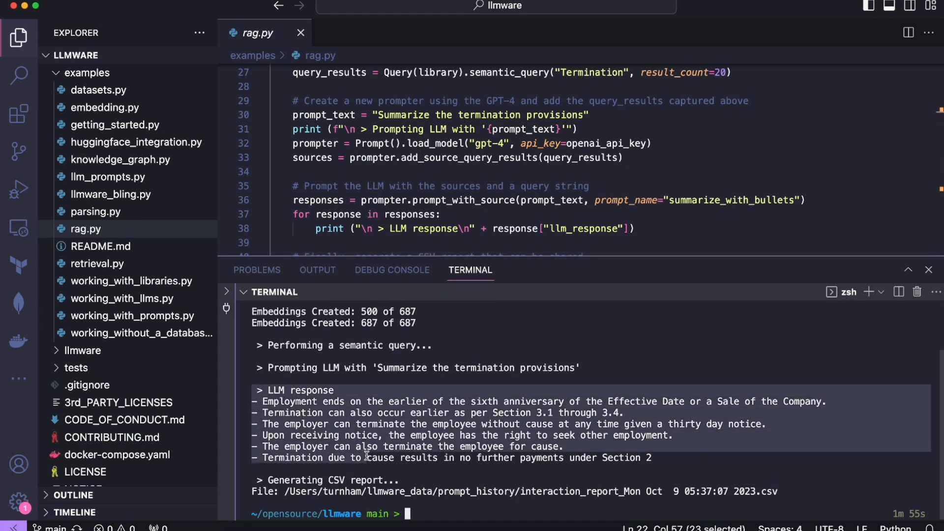
mouse_move(599, 491)
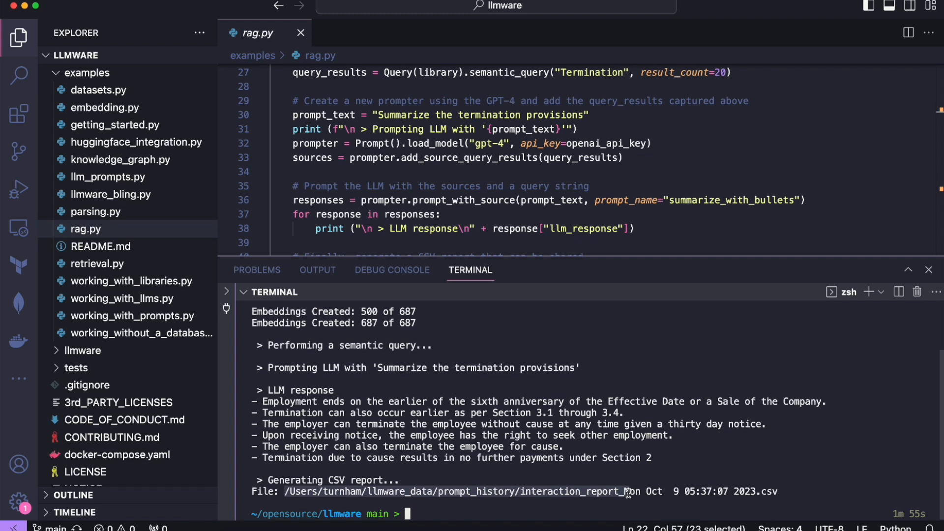
mouse_move(539, 388)
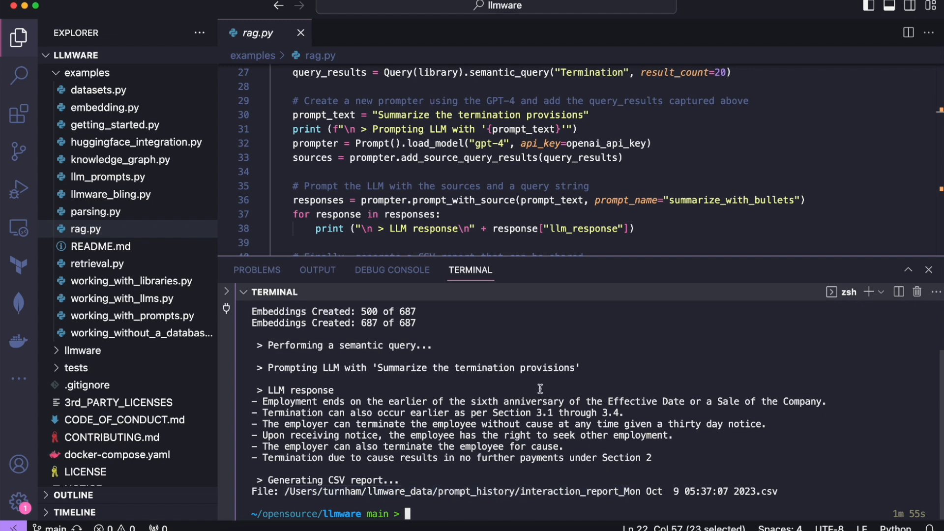
mouse_move(120, 181)
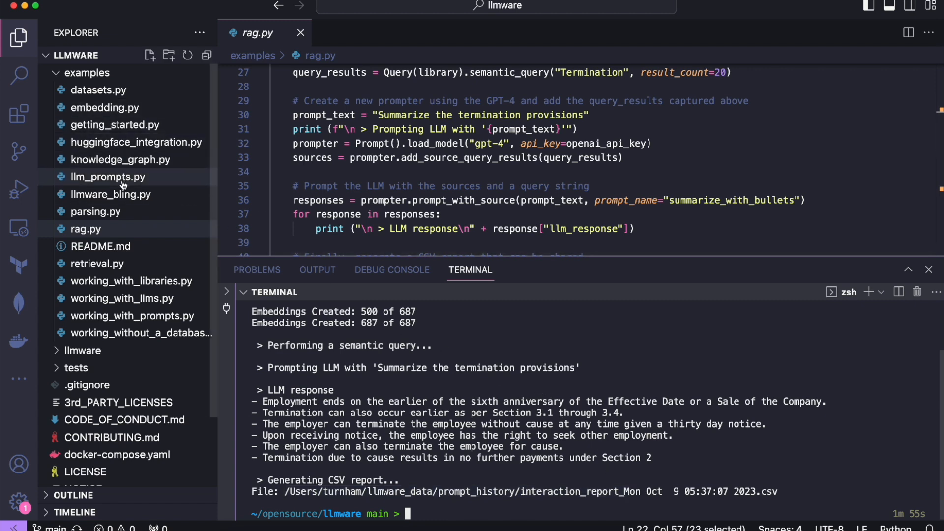
mouse_move(95, 212)
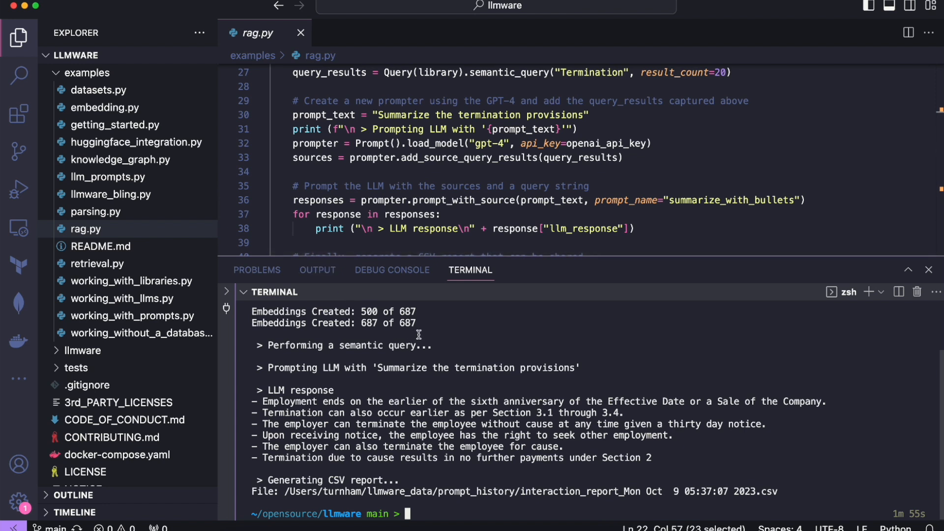
Change to the home directory, enter llmware_data and list its folders
text(cd)
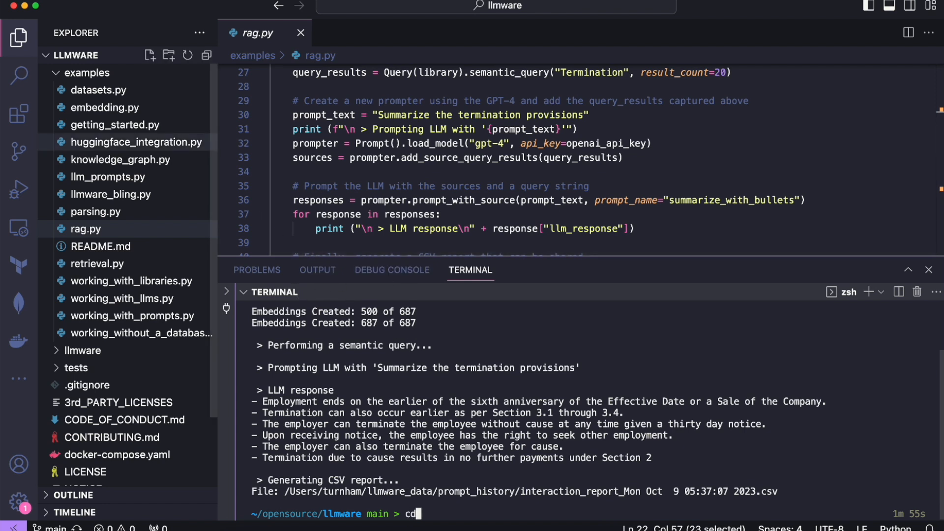
key(Return)
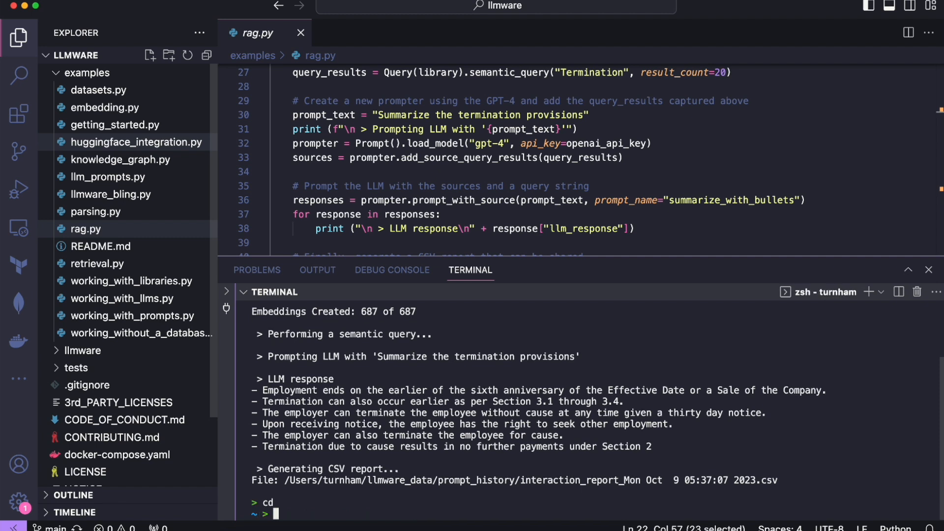
text(cd)
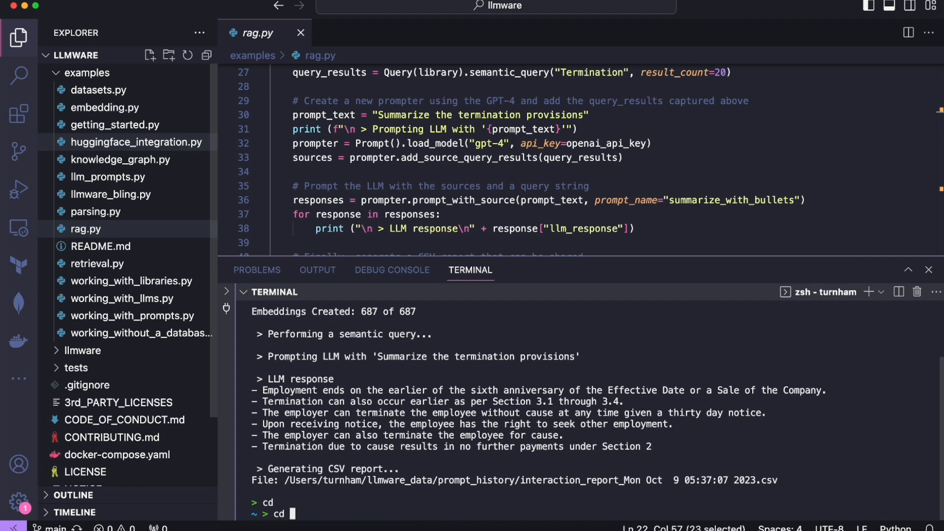
text(llmware)
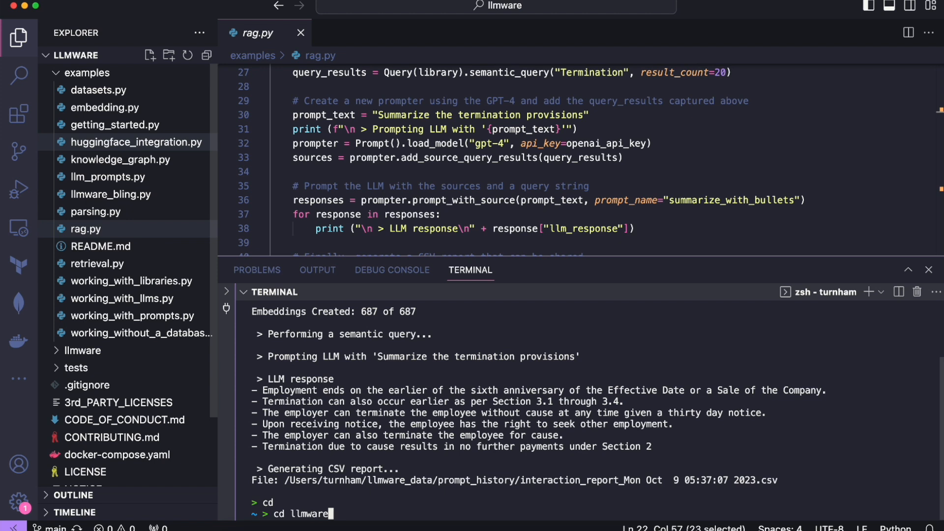
text(_data)
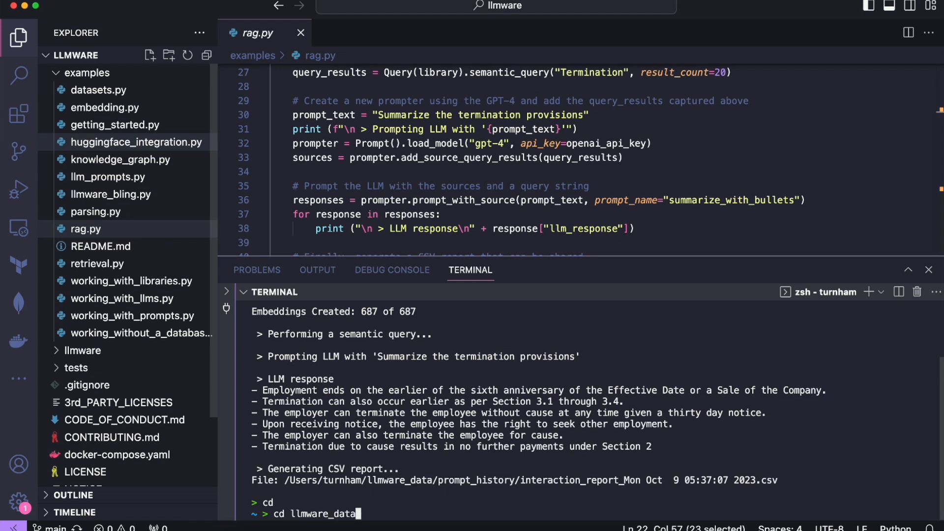
key(Return)
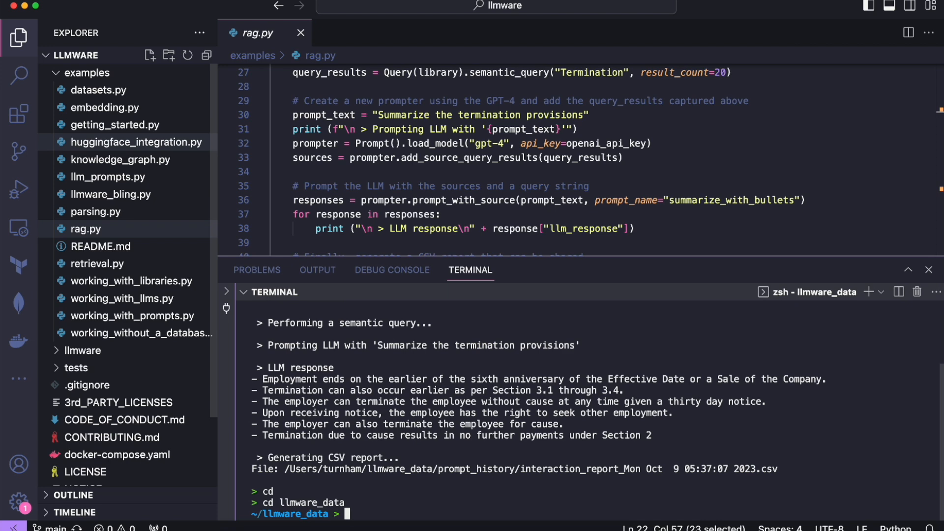
text(ls -l)
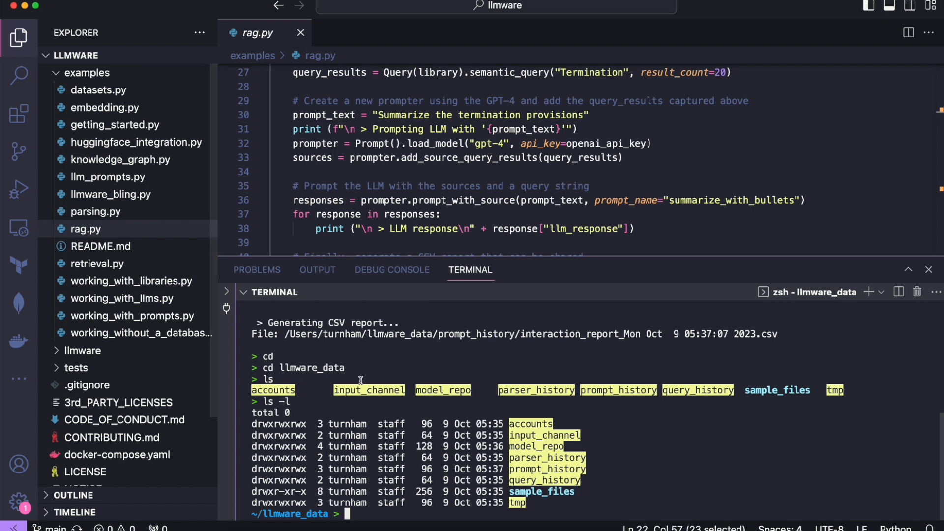
mouse_move(567, 448)
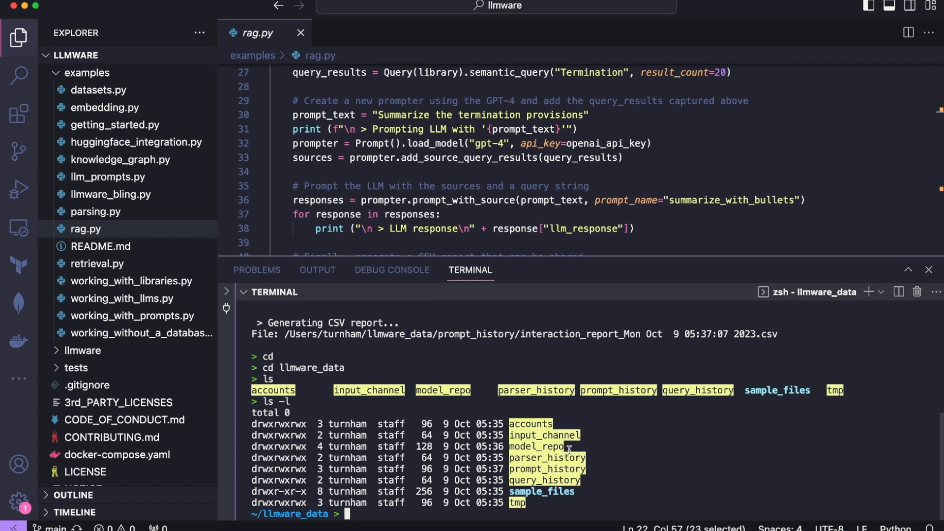
Enter model_repo to reveal the gpt2 and industry-bert-contracts models
text(cd model_repo/)
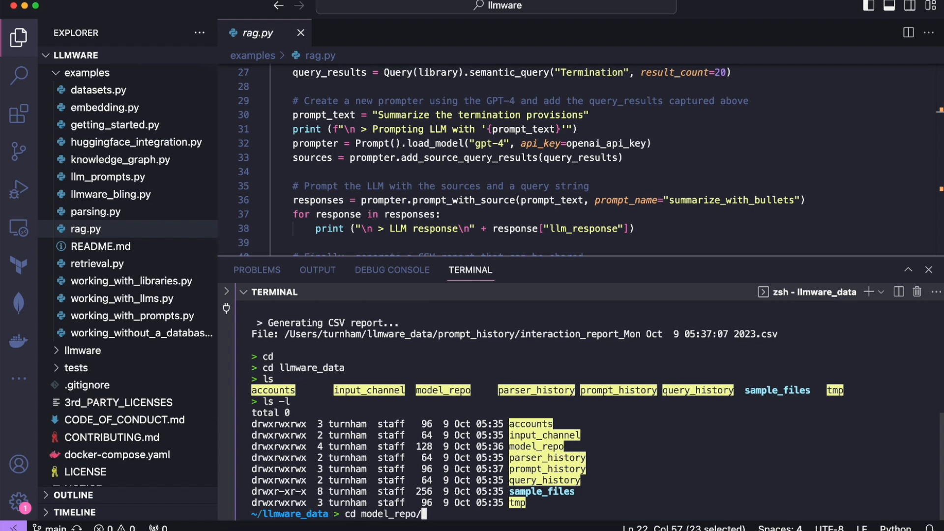
key(Return)
text(ls)
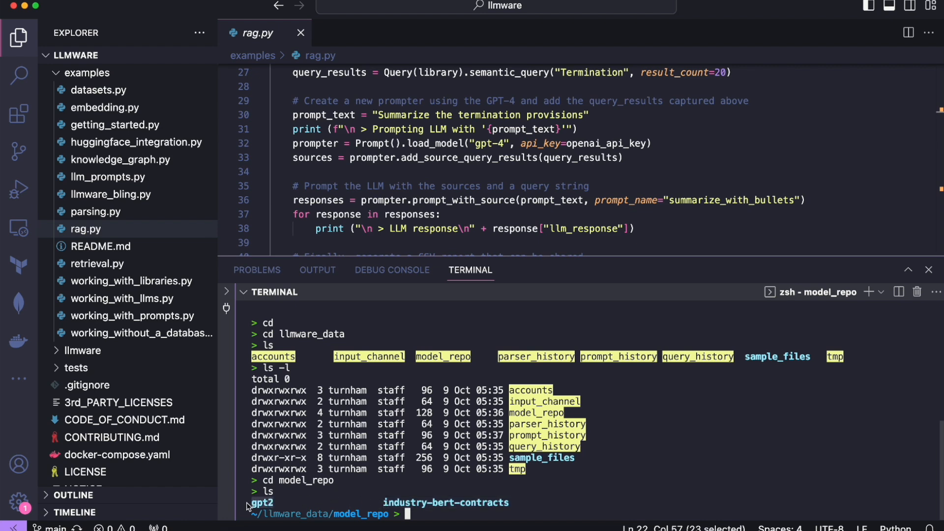
mouse_move(547, 485)
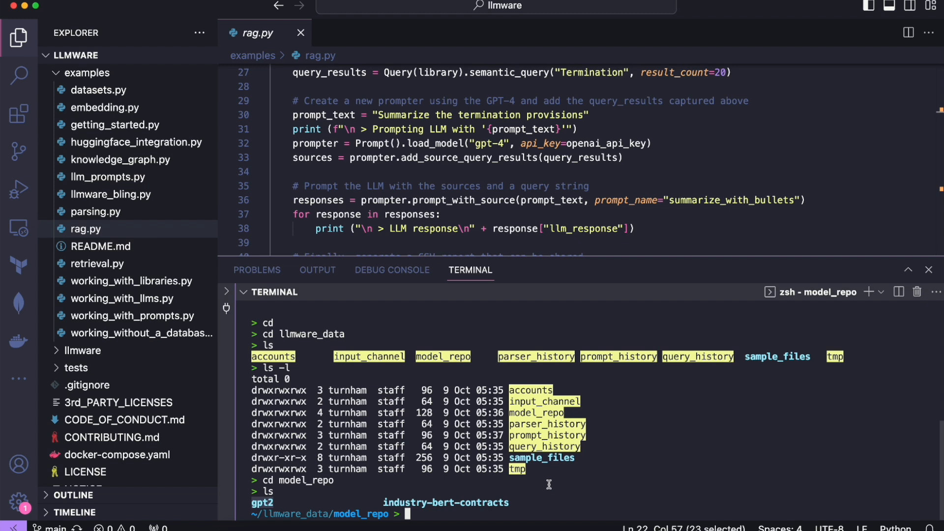
Move up from model_repo toward sample_files with cd .
text(cd ..)
text(cd sample_files)
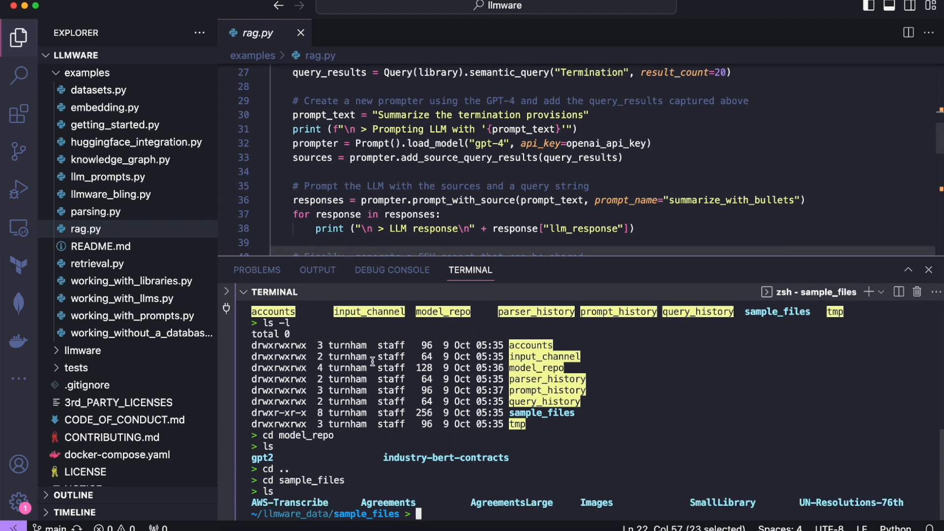
mouse_move(422, 442)
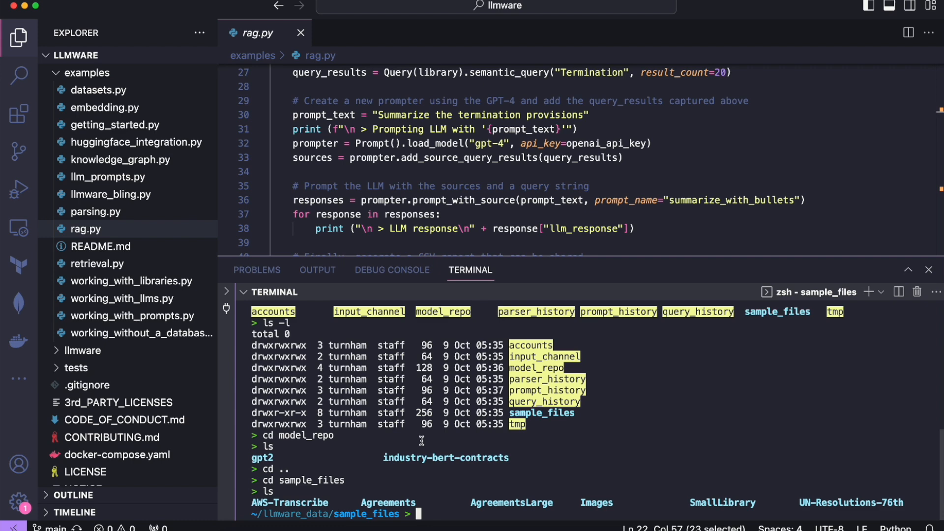
mouse_move(726, 498)
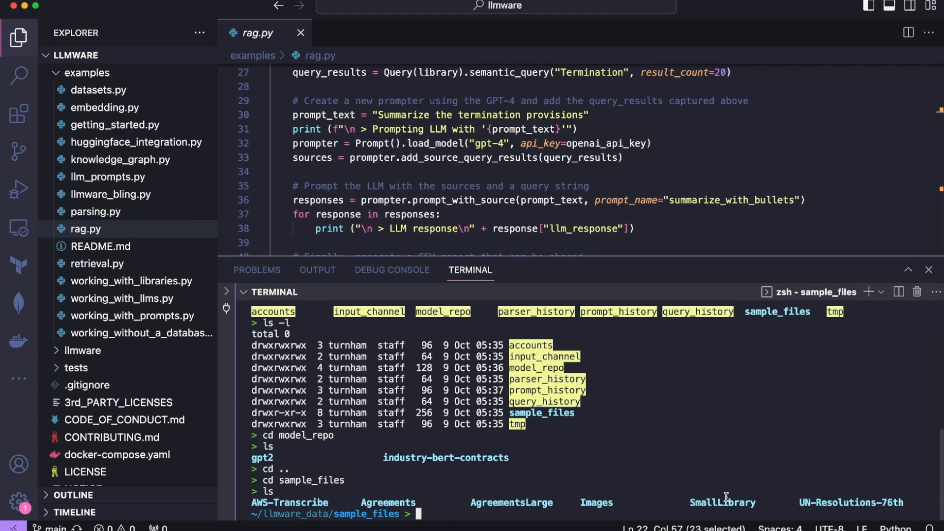
mouse_move(549, 500)
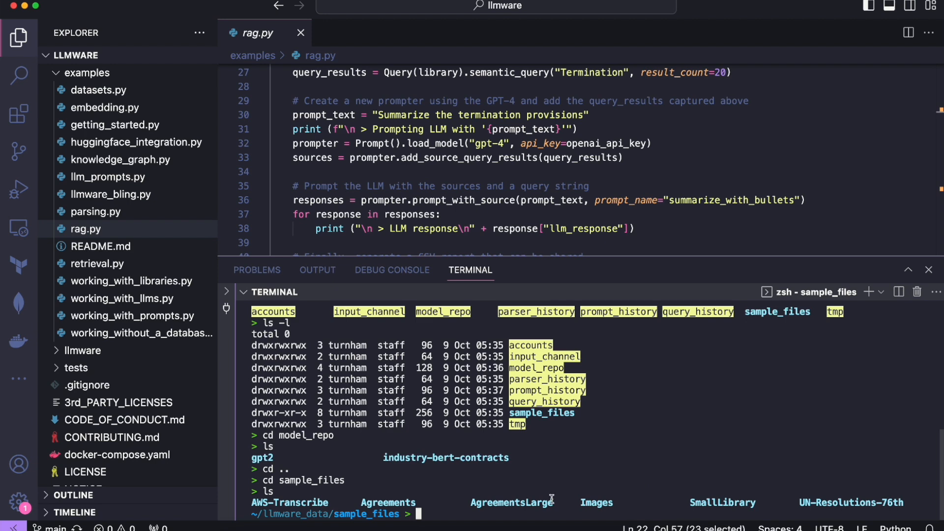